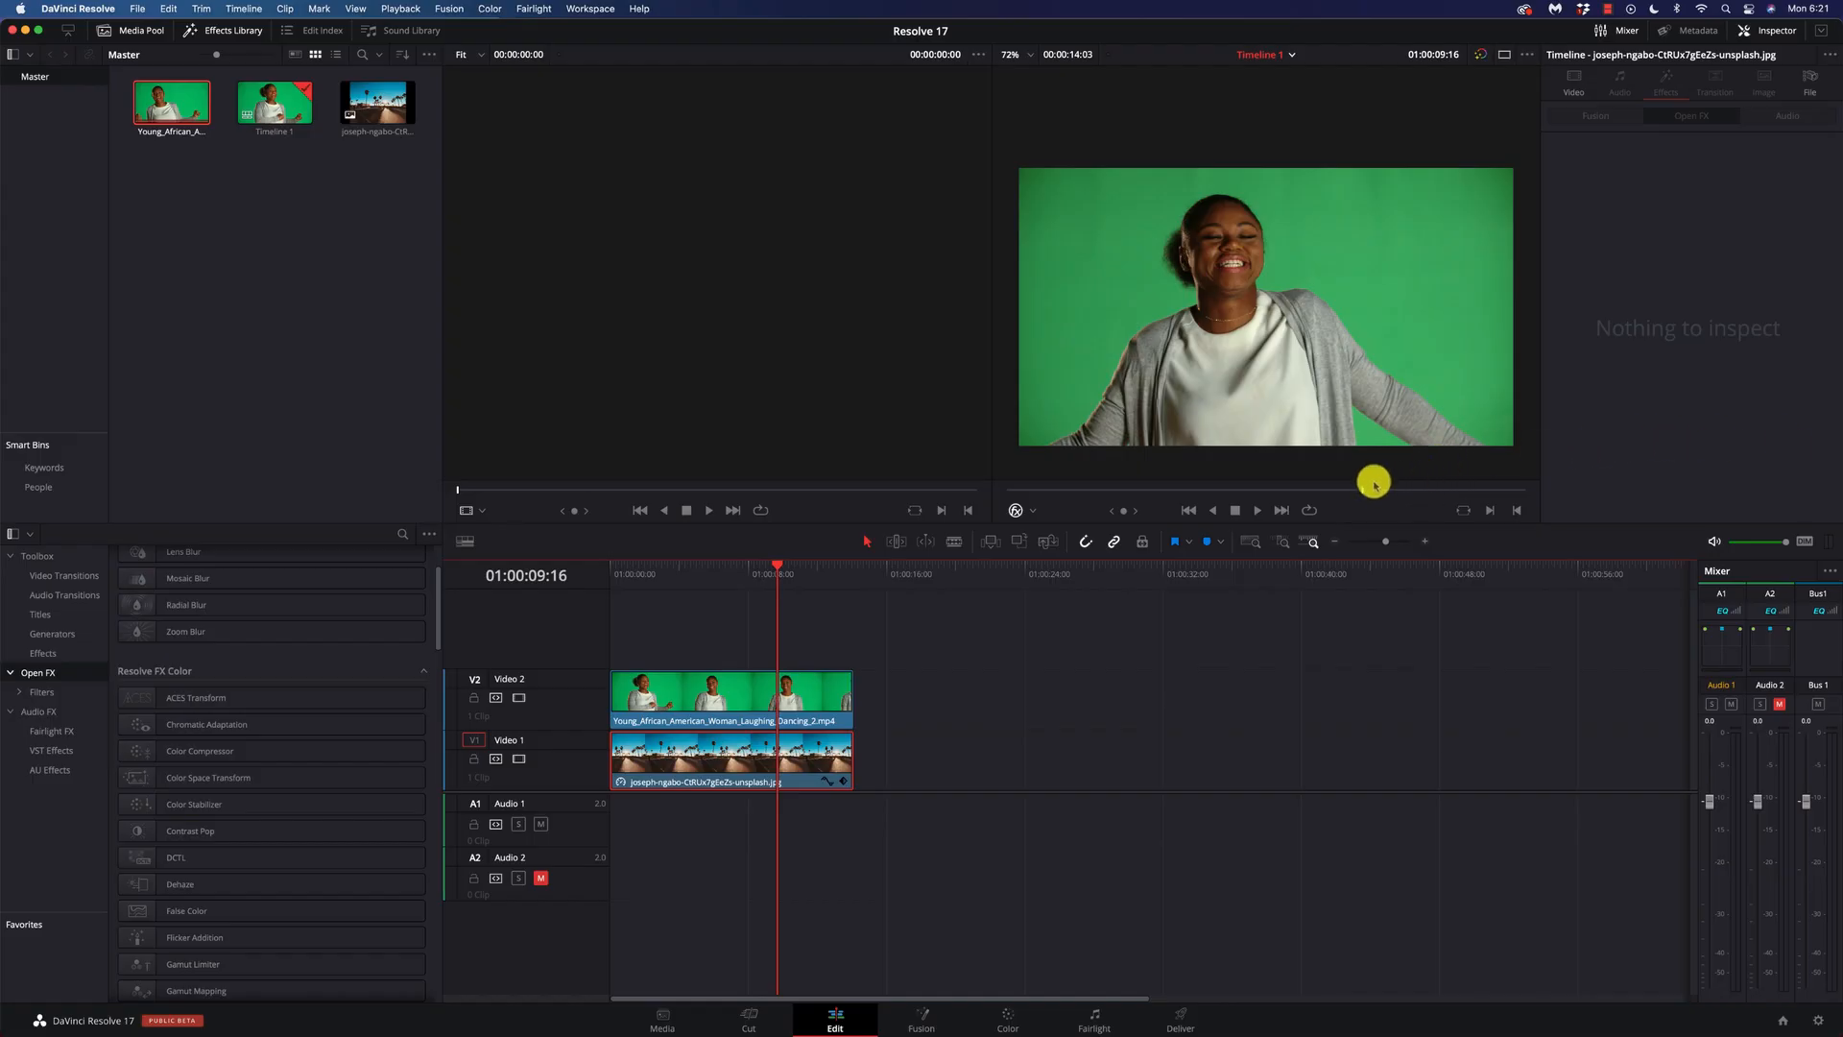
pyautogui.moveTo(687, 620)
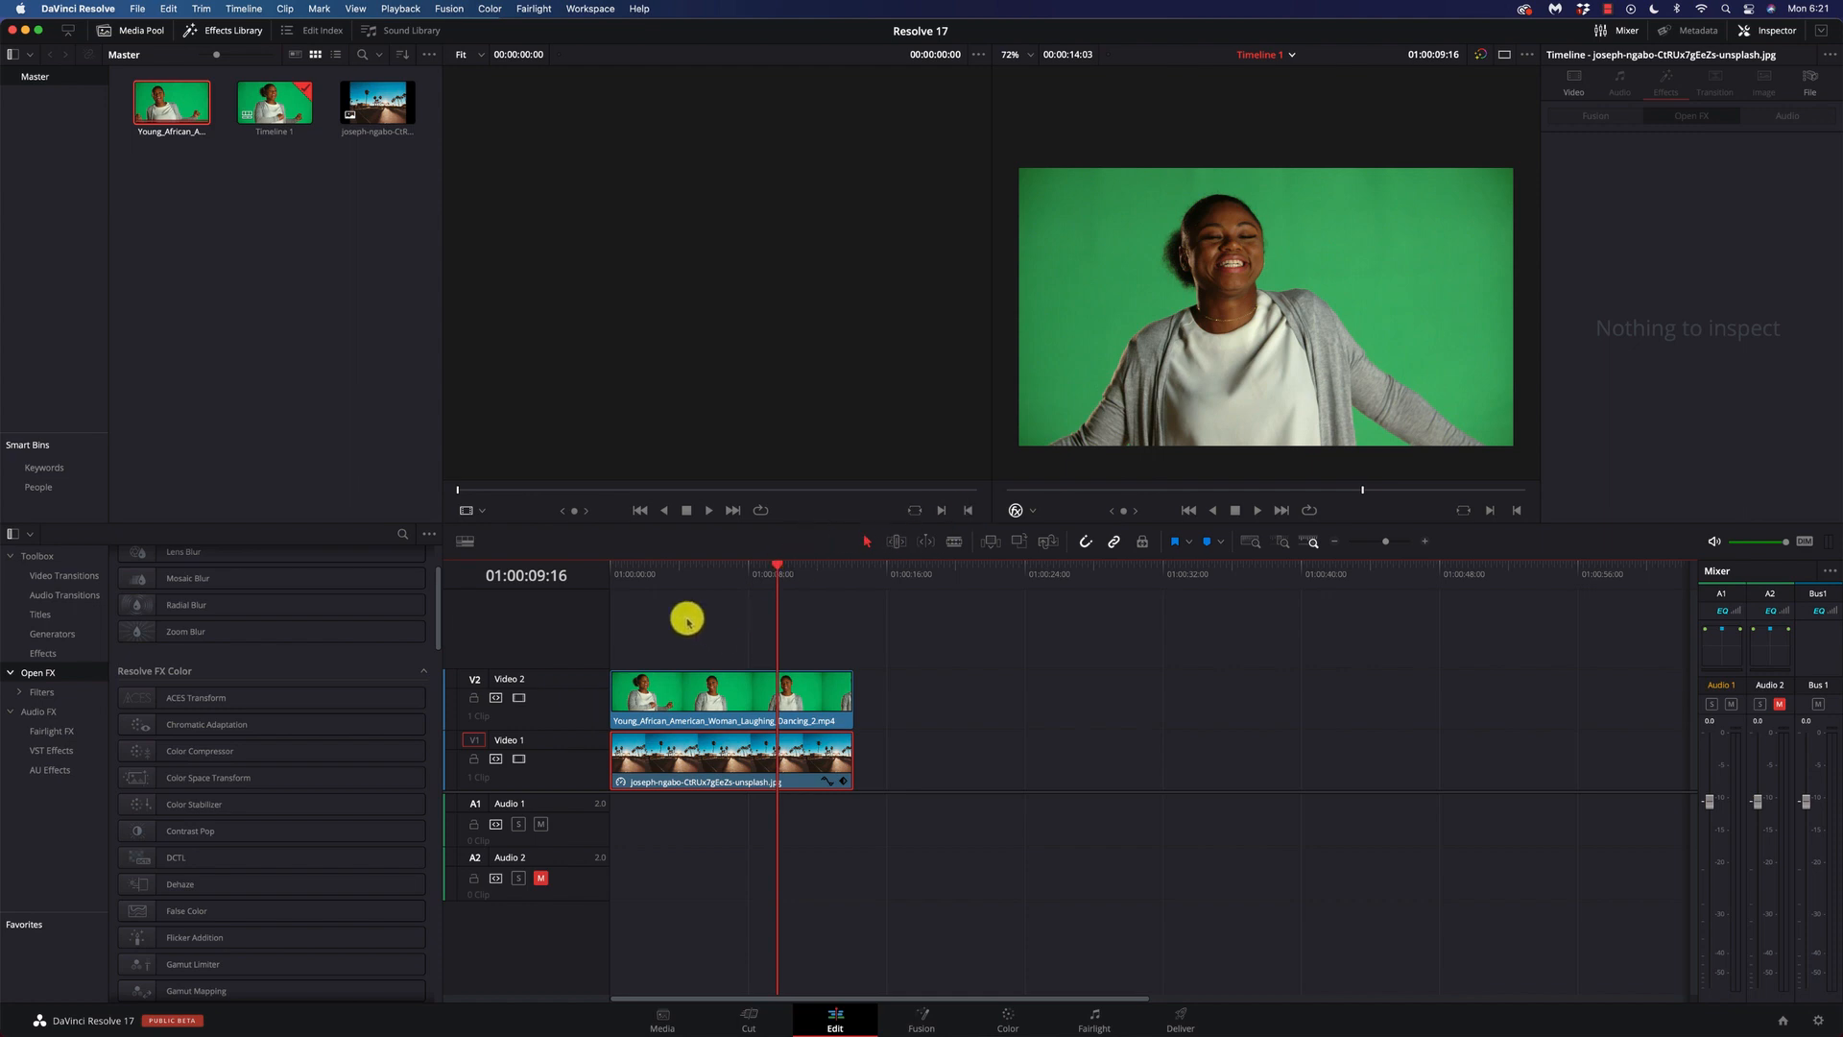
pyautogui.moveTo(573, 725)
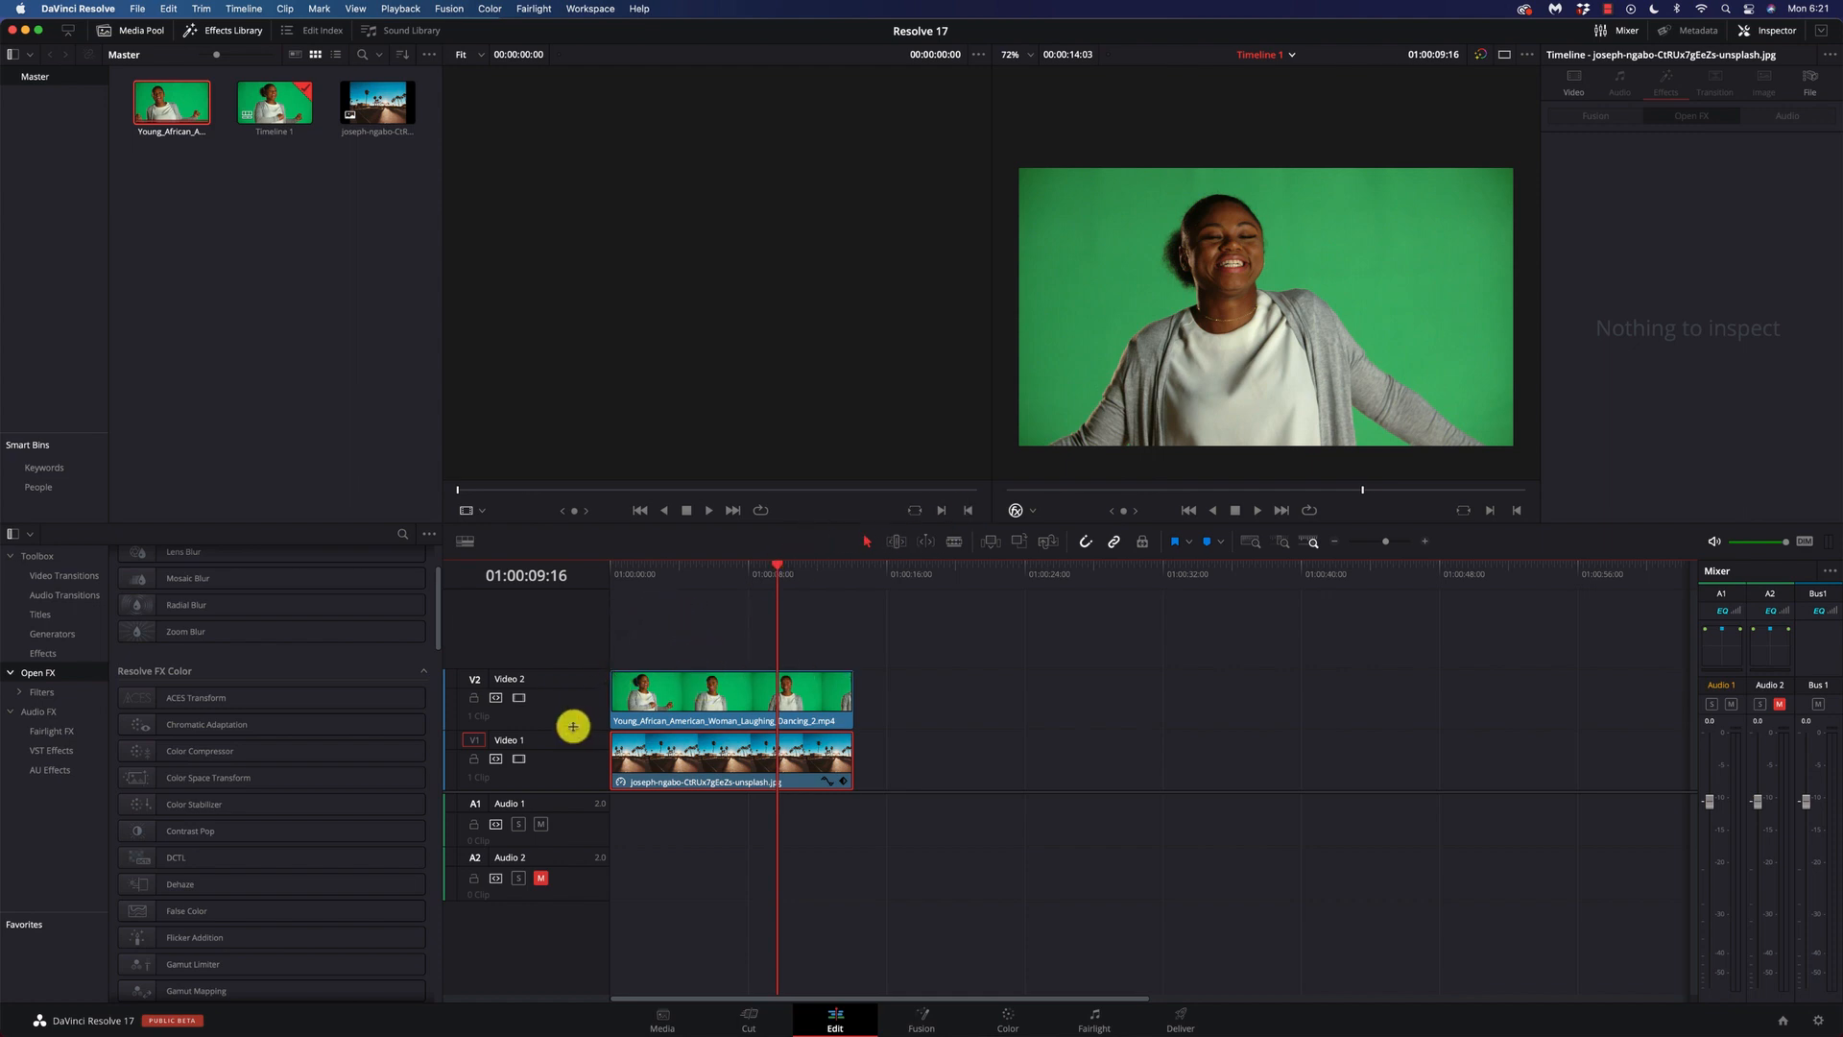
# Step: Briefly hide the green-screen track to preview the court background, then re-enable it
pyautogui.click(495, 695)
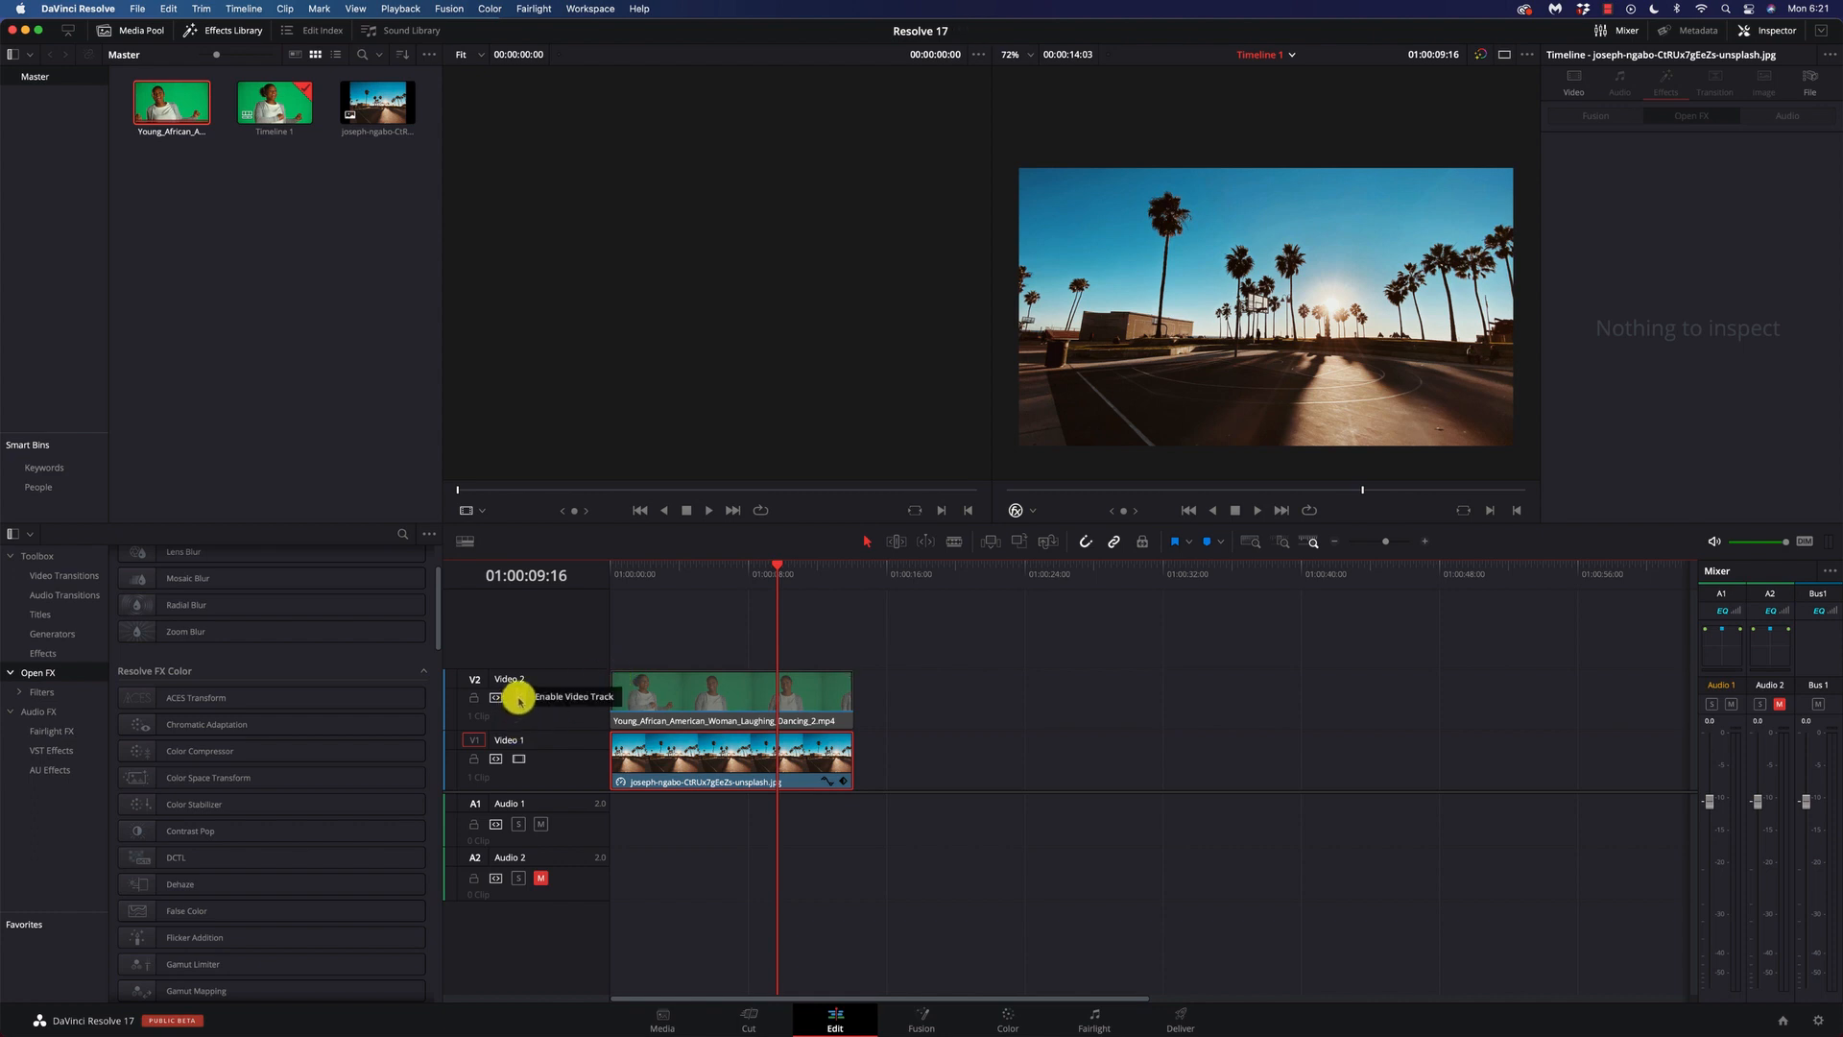
pyautogui.click(495, 697)
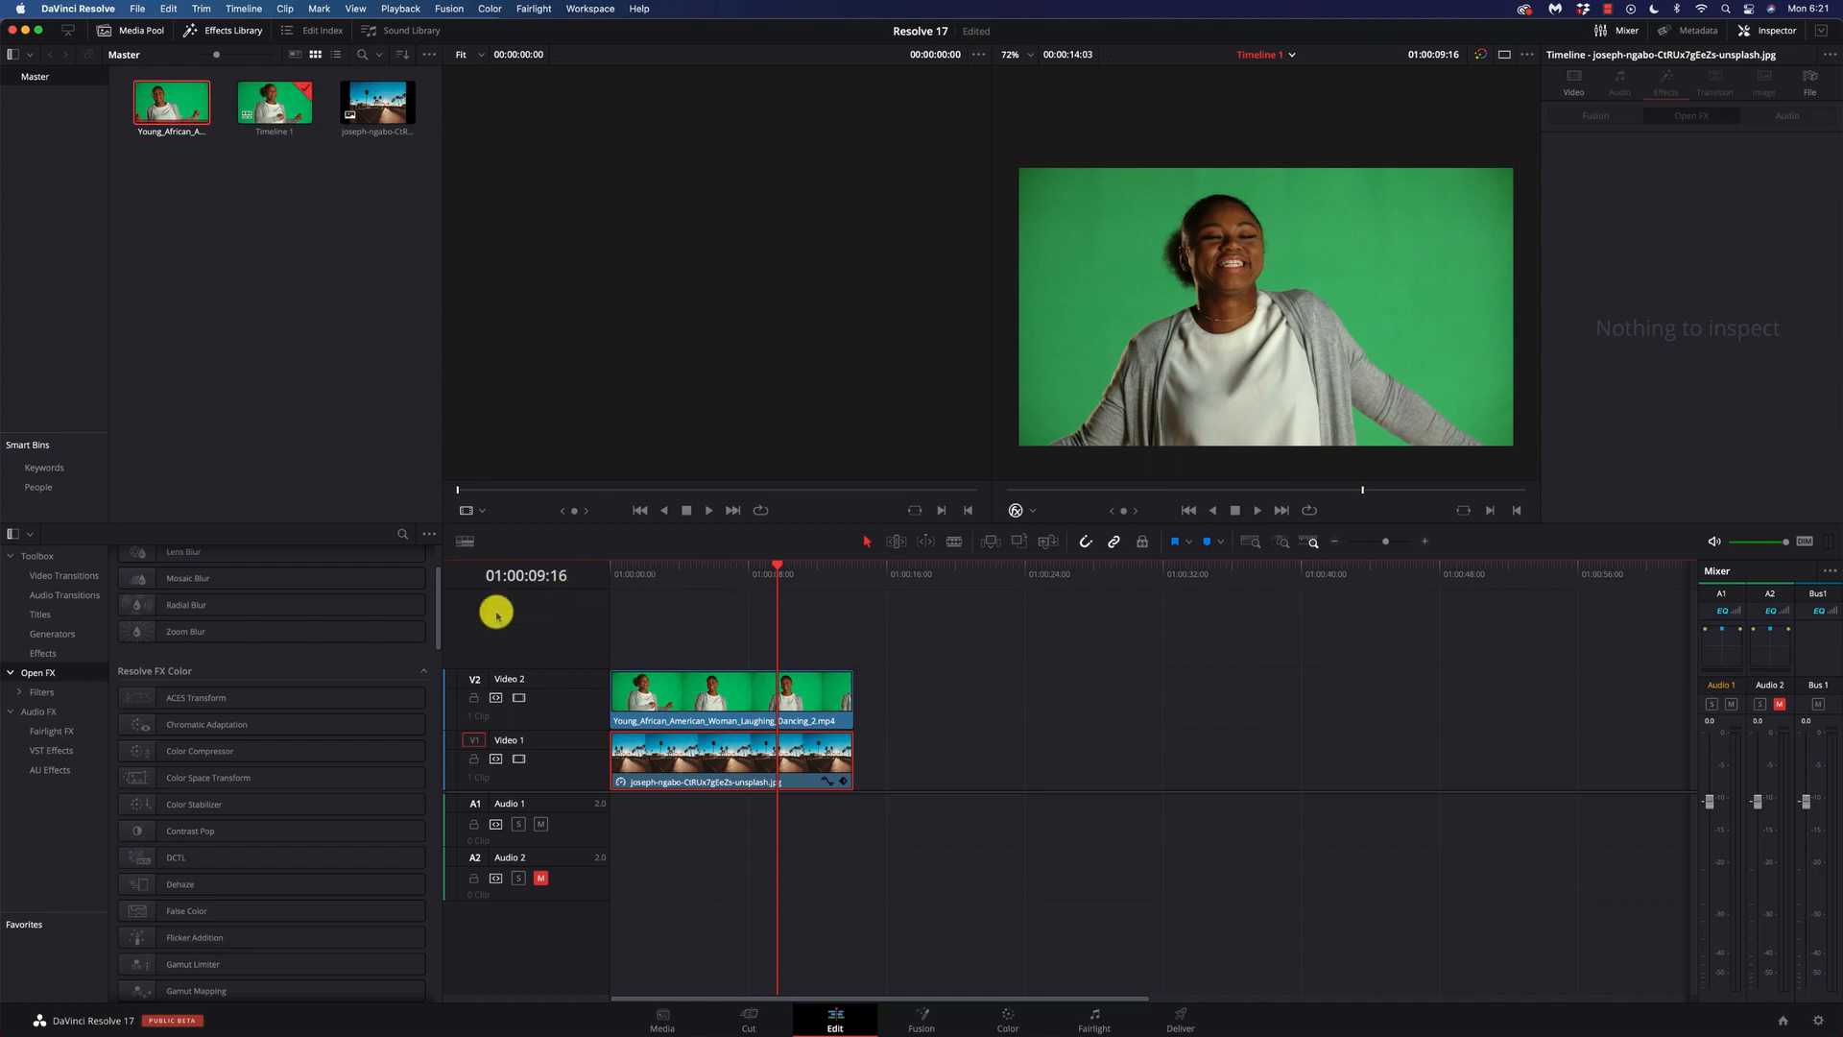
pyautogui.moveTo(52, 672)
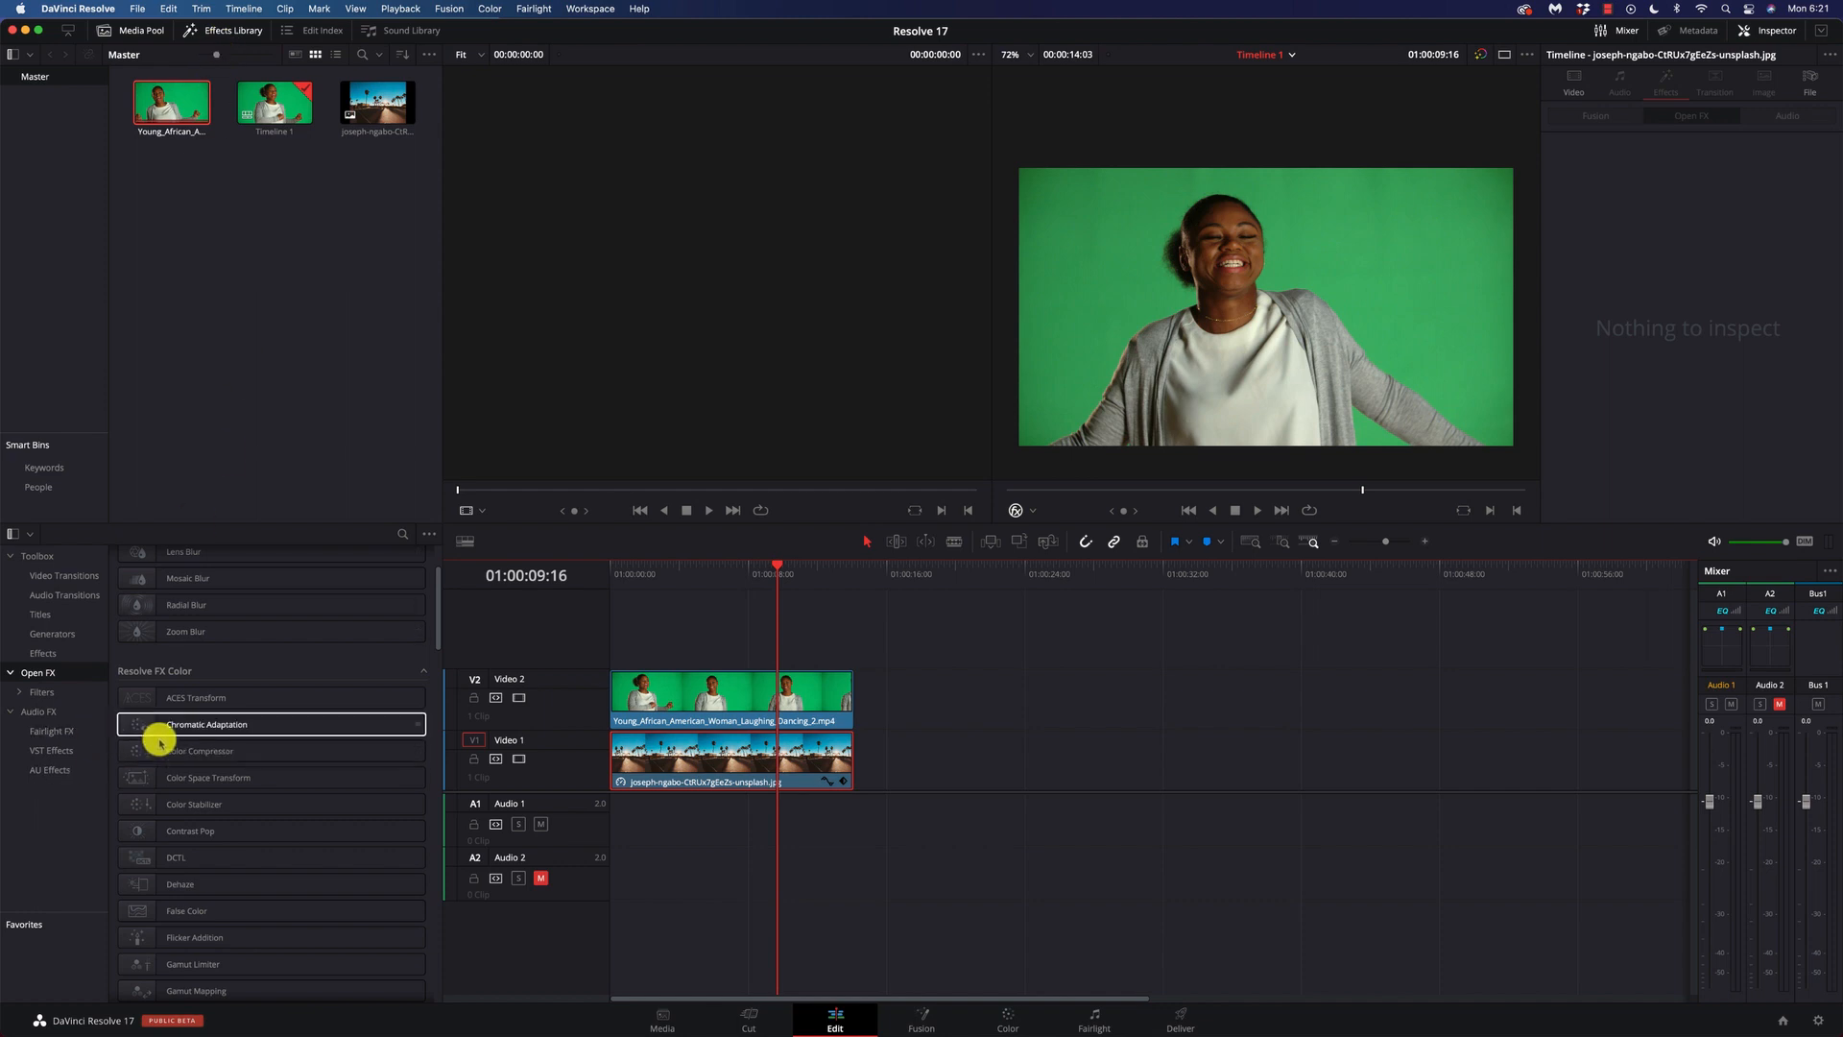
# Step: Locate Resolve FX Key in the Effects Library and select the green-screen clip on Video 2
pyautogui.scroll(-3)
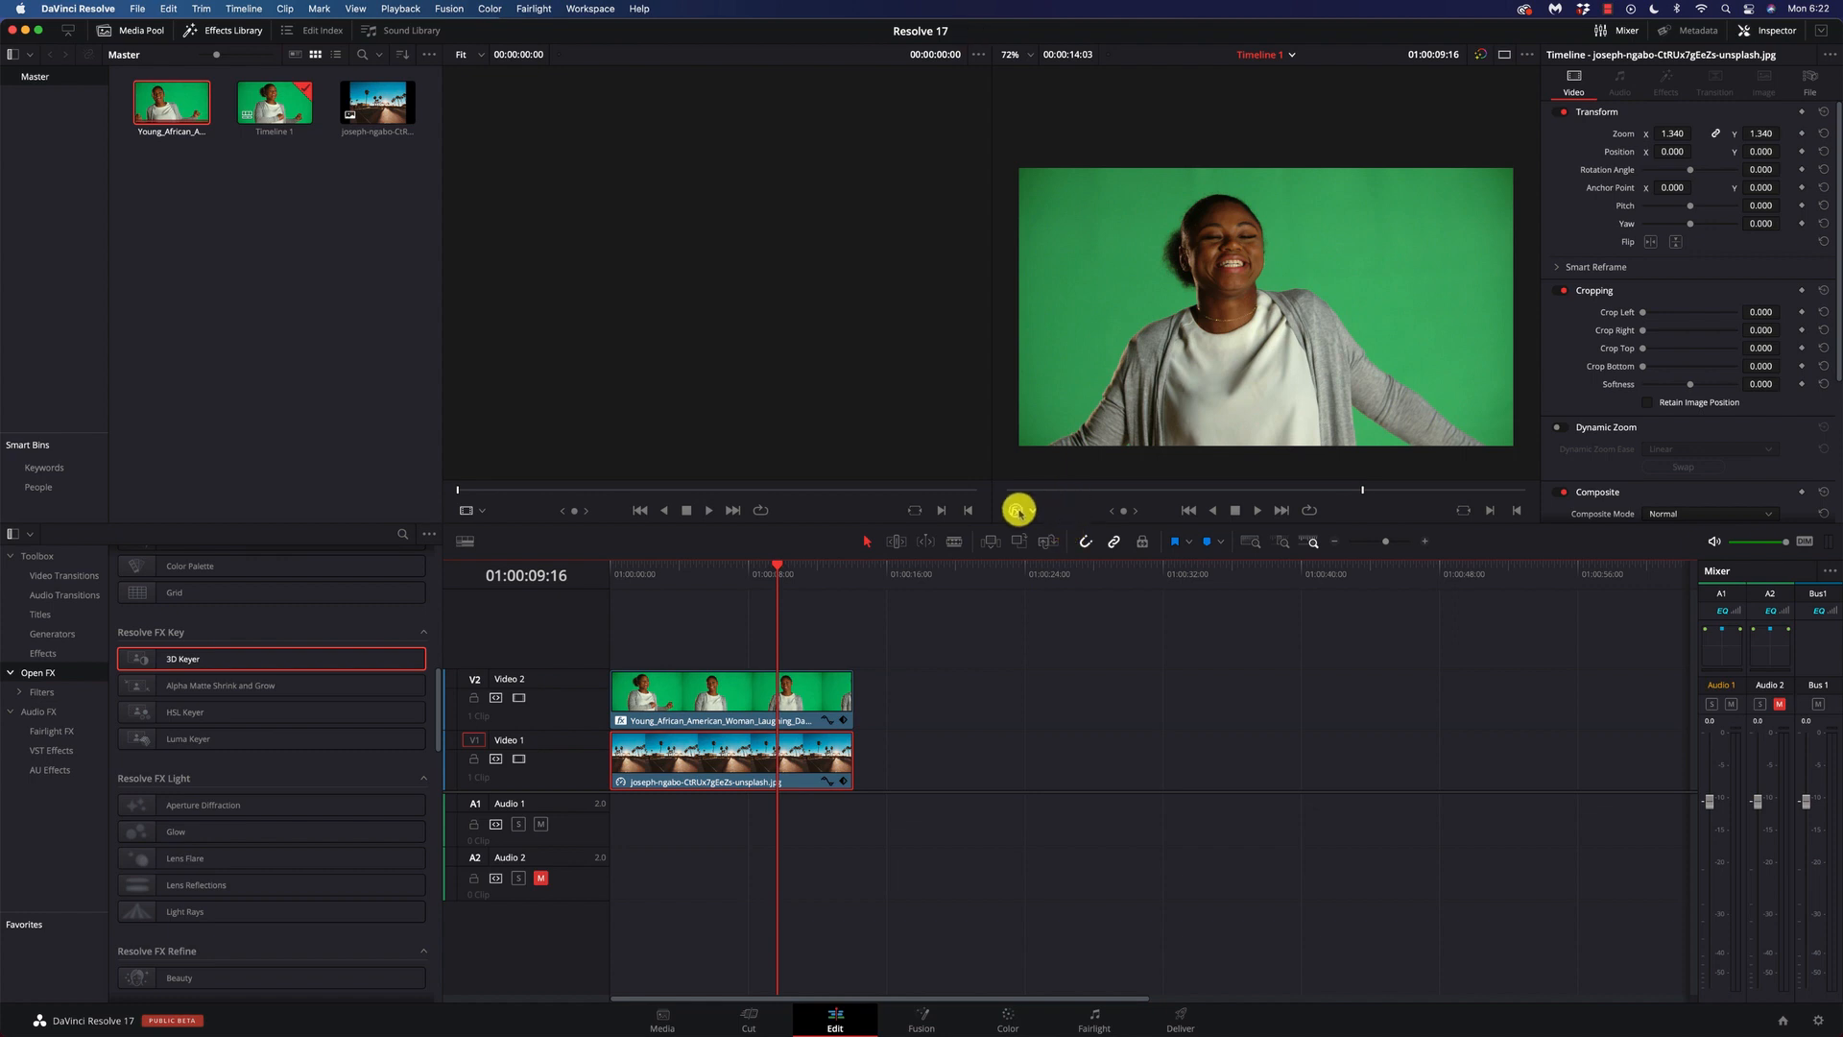
pyautogui.click(1033, 509)
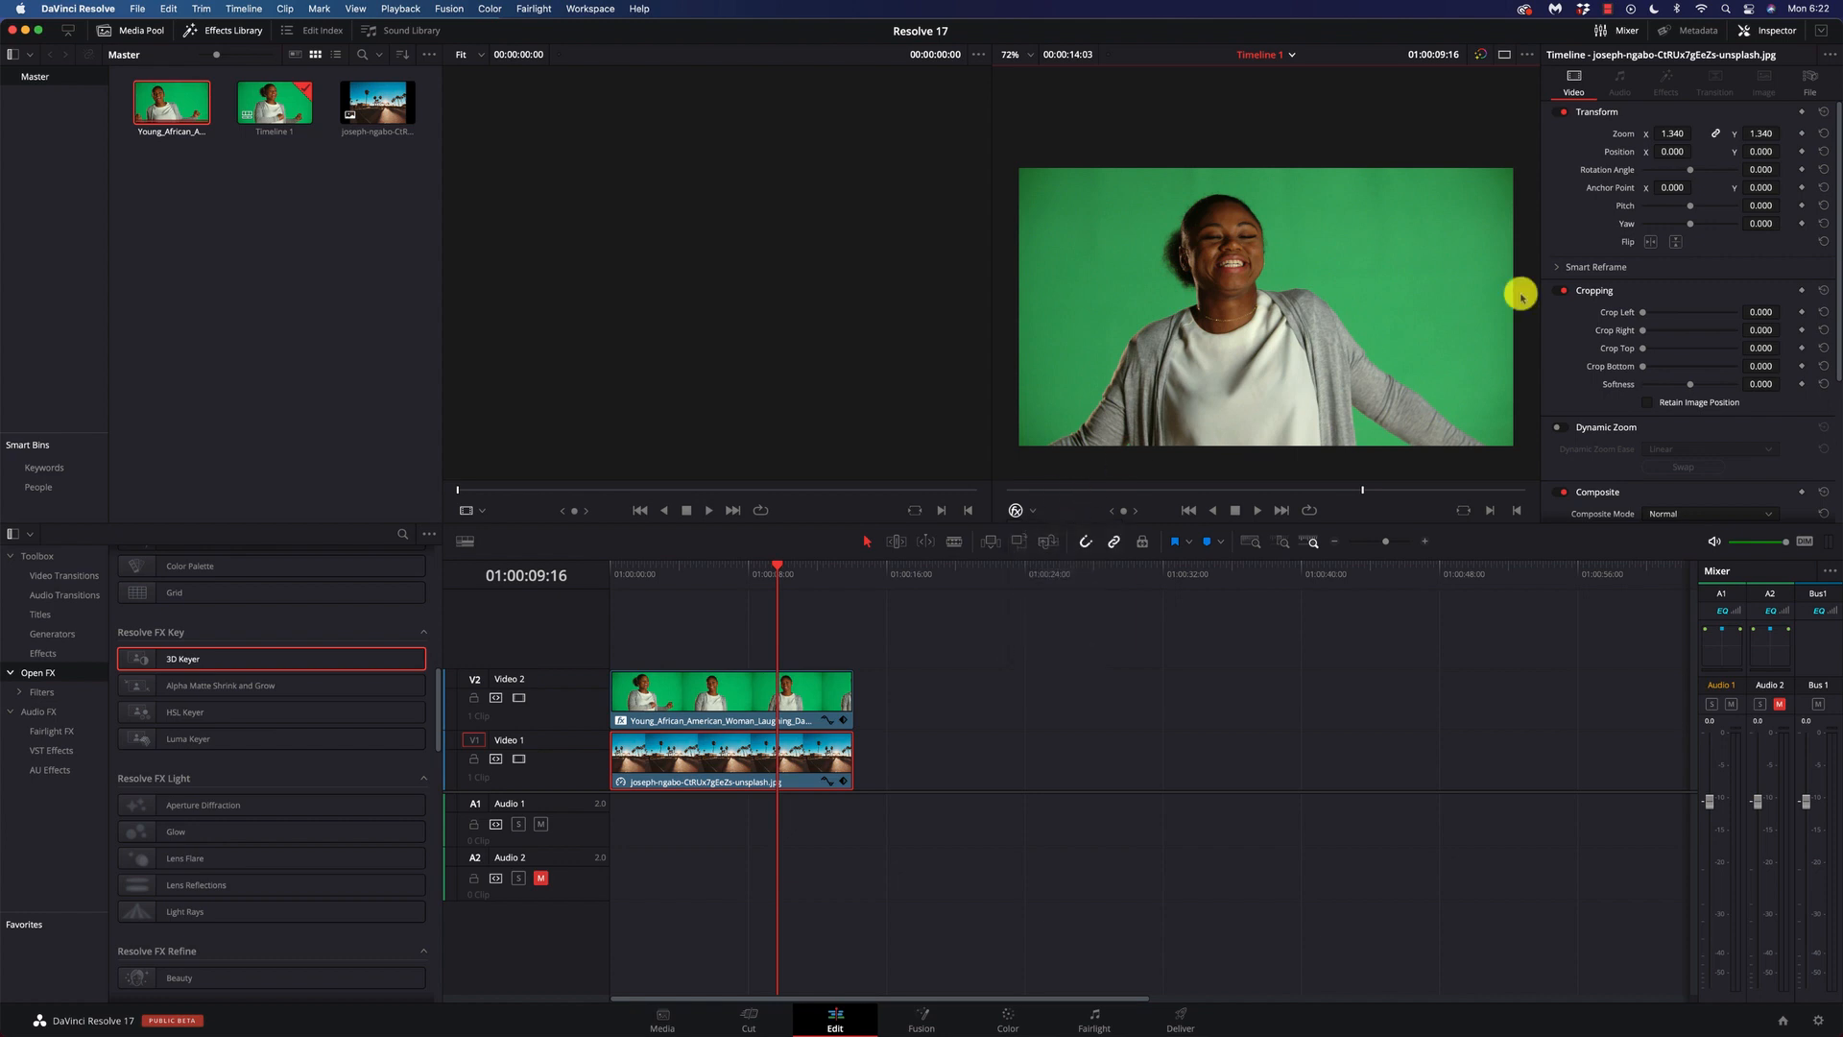
pyautogui.moveTo(824, 691)
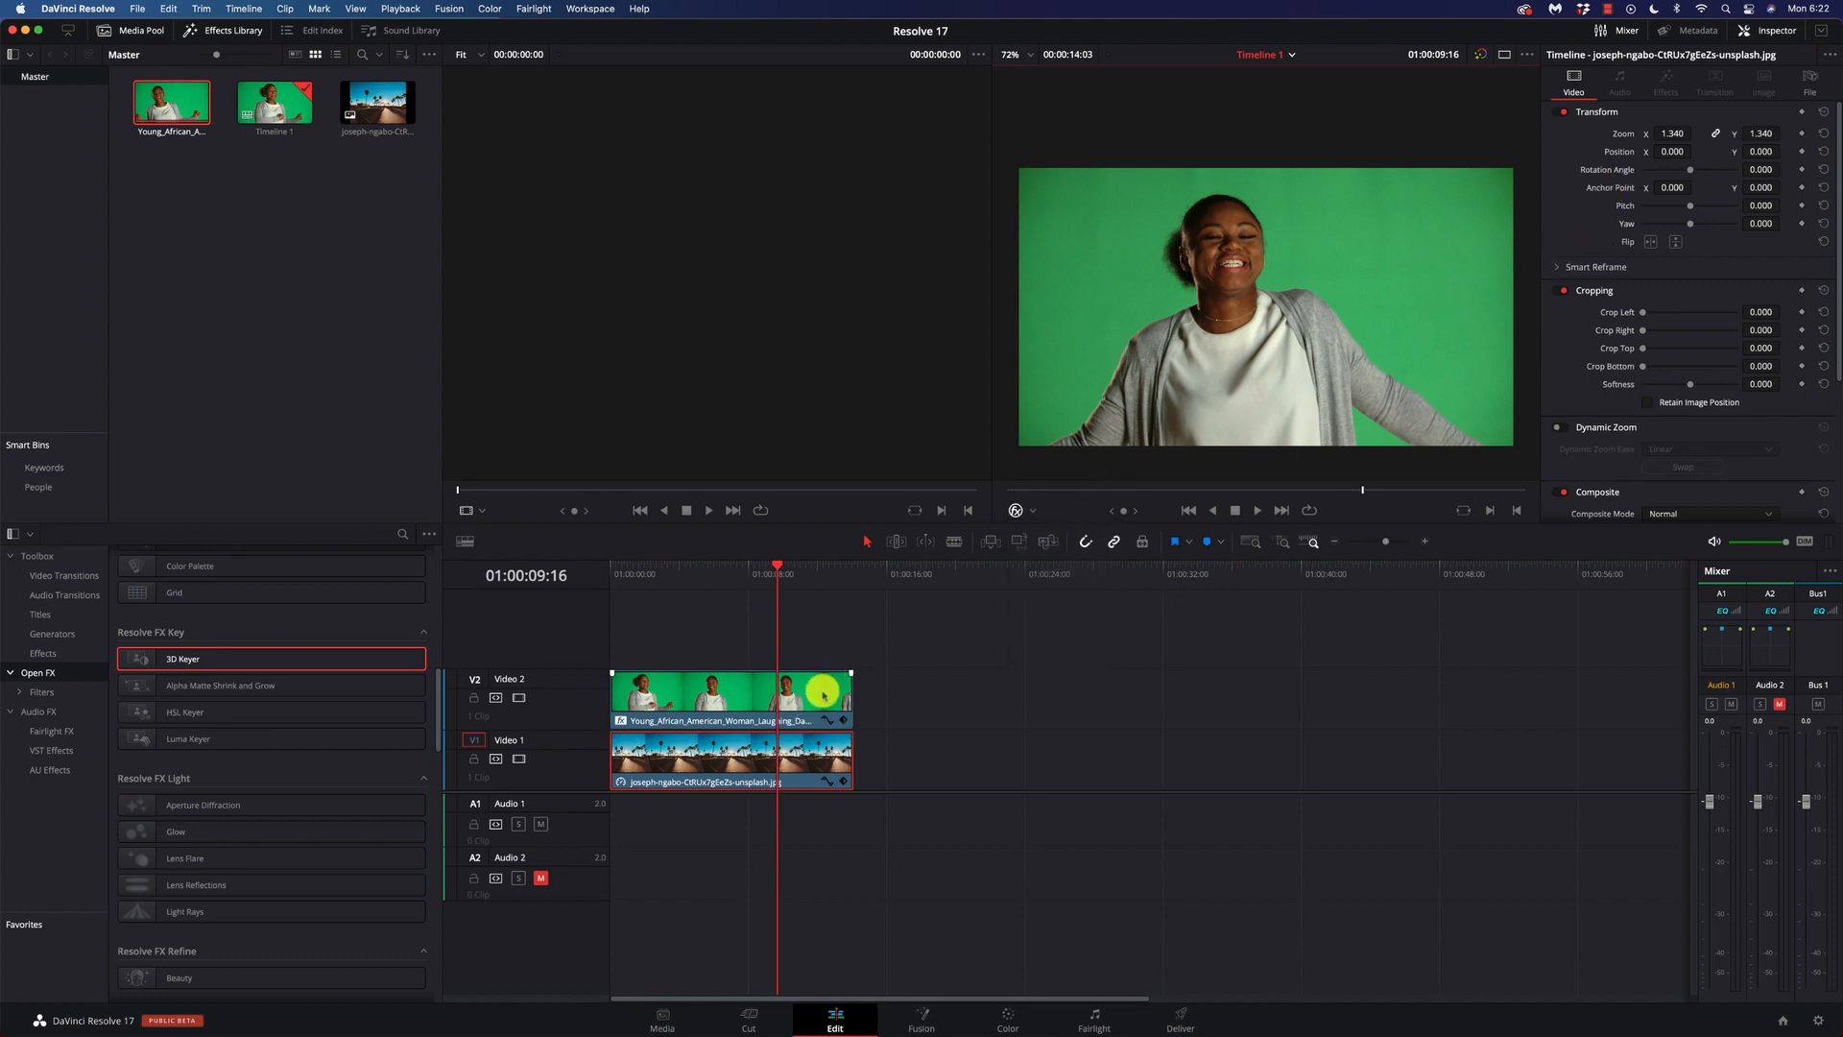
pyautogui.click(730, 693)
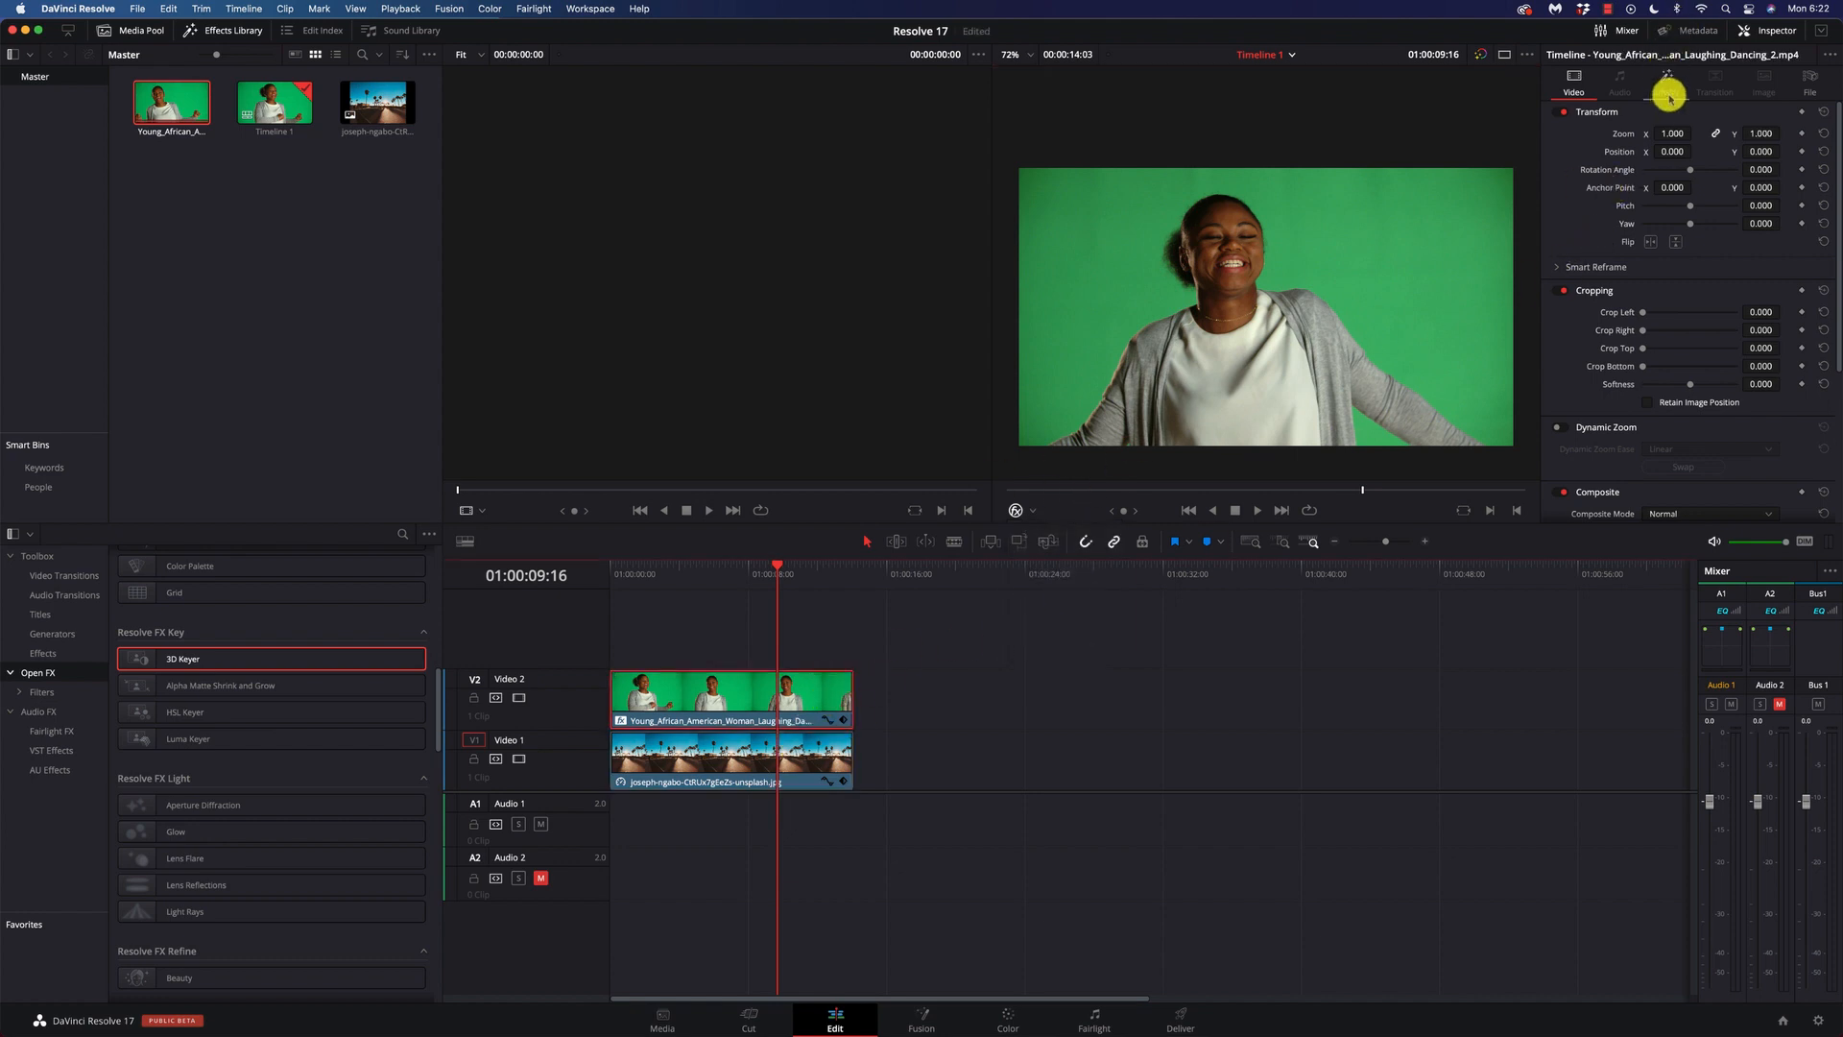
# Step: Show the Effects controls for the green-screen clip in the Inspector
pyautogui.click(1694, 116)
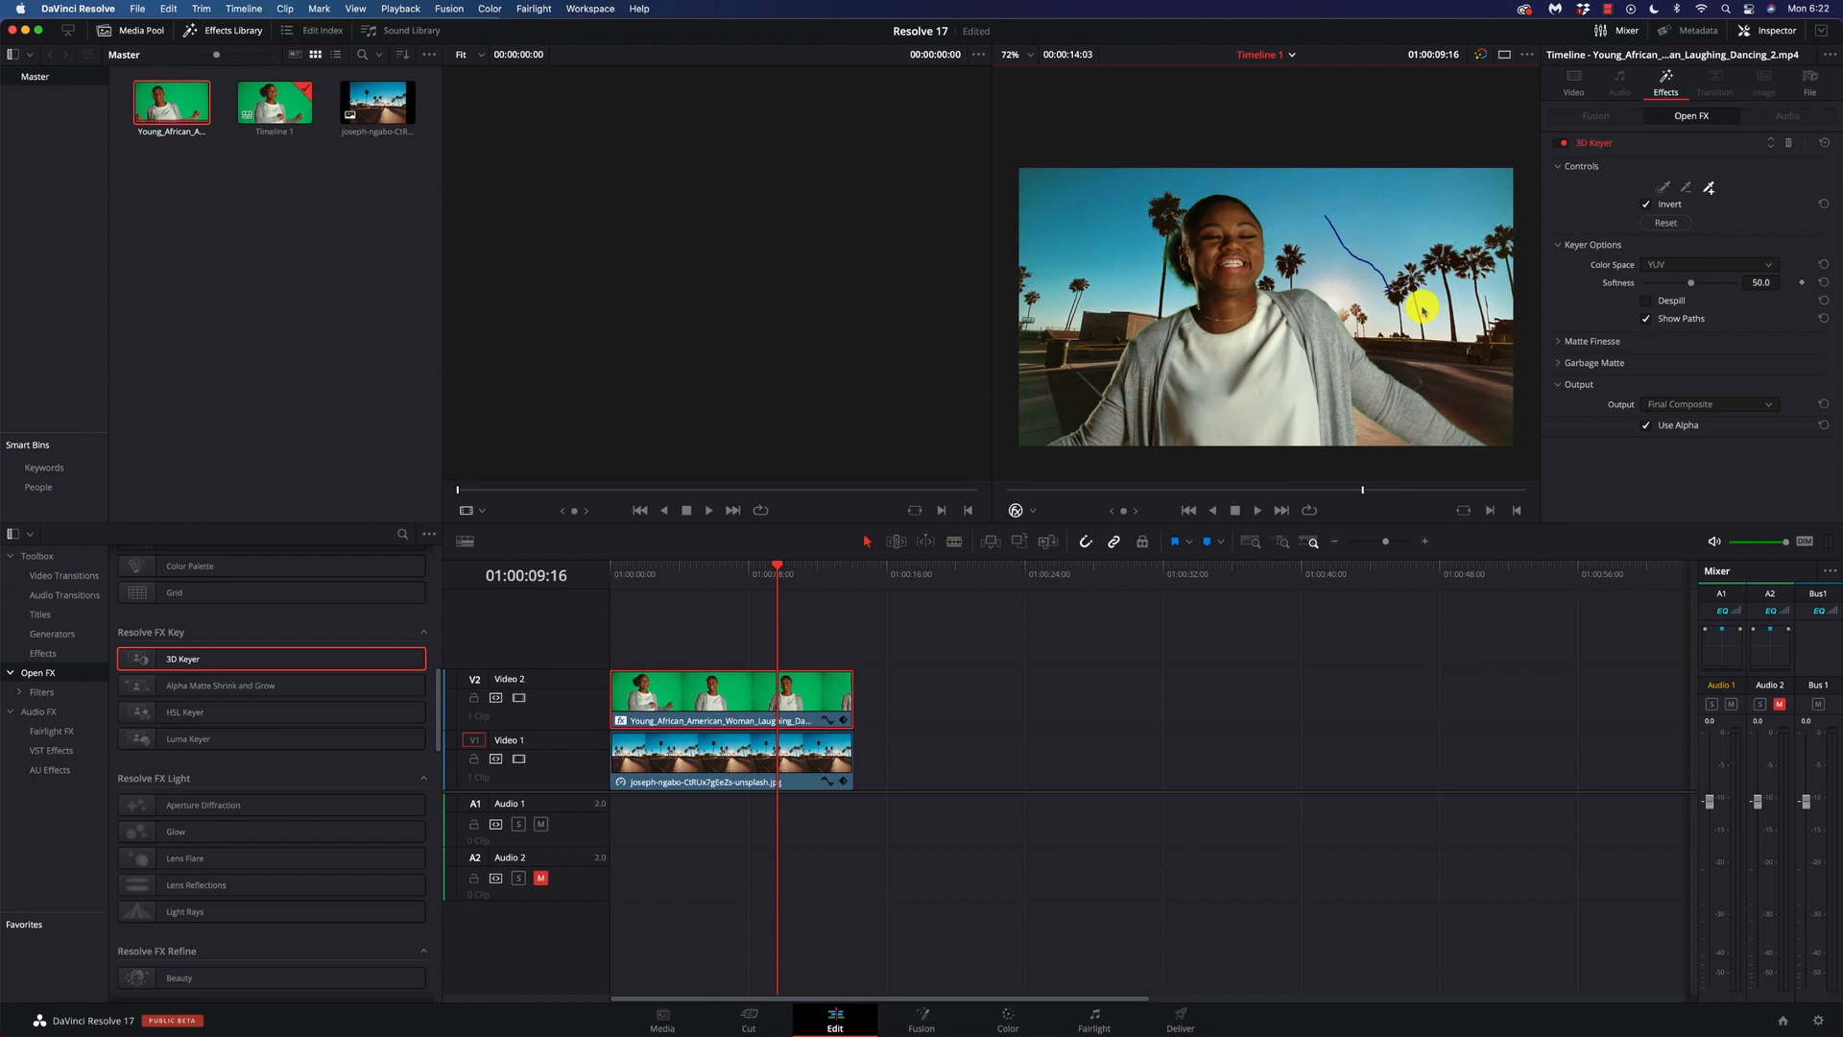
pyautogui.moveTo(1035, 421)
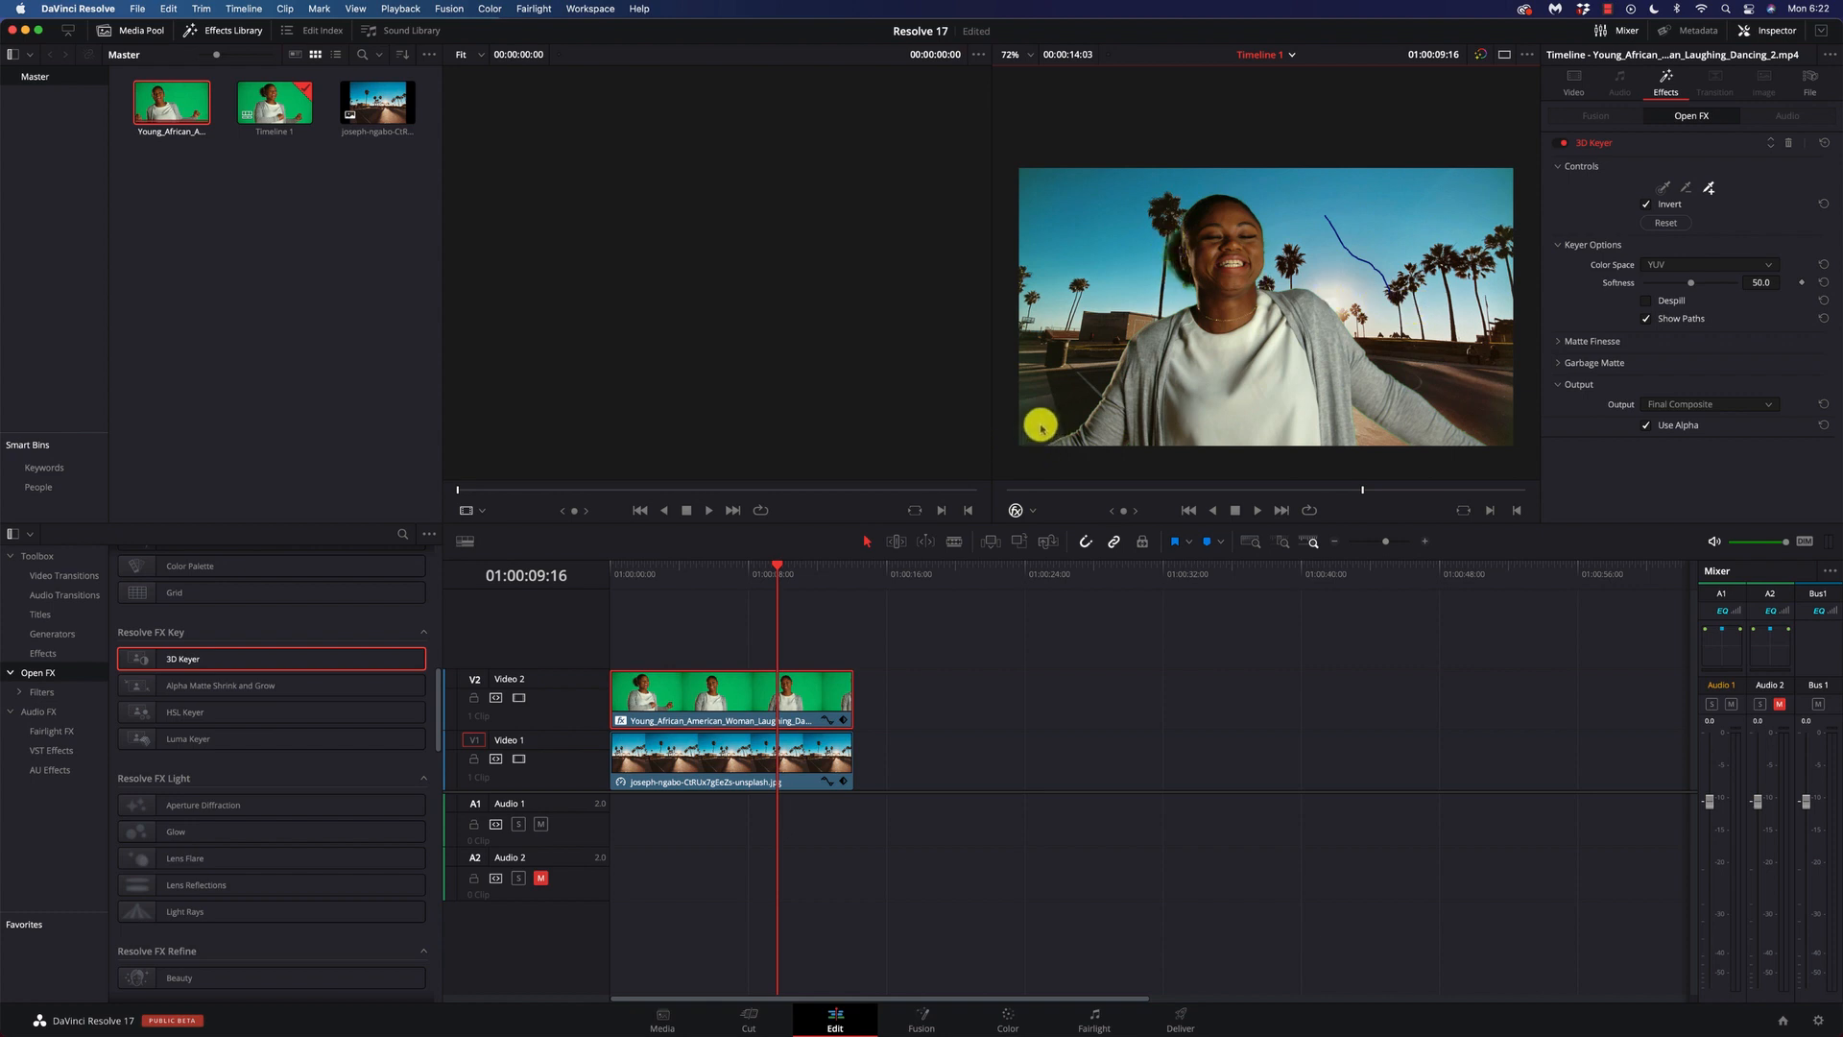
pyautogui.moveTo(1502, 421)
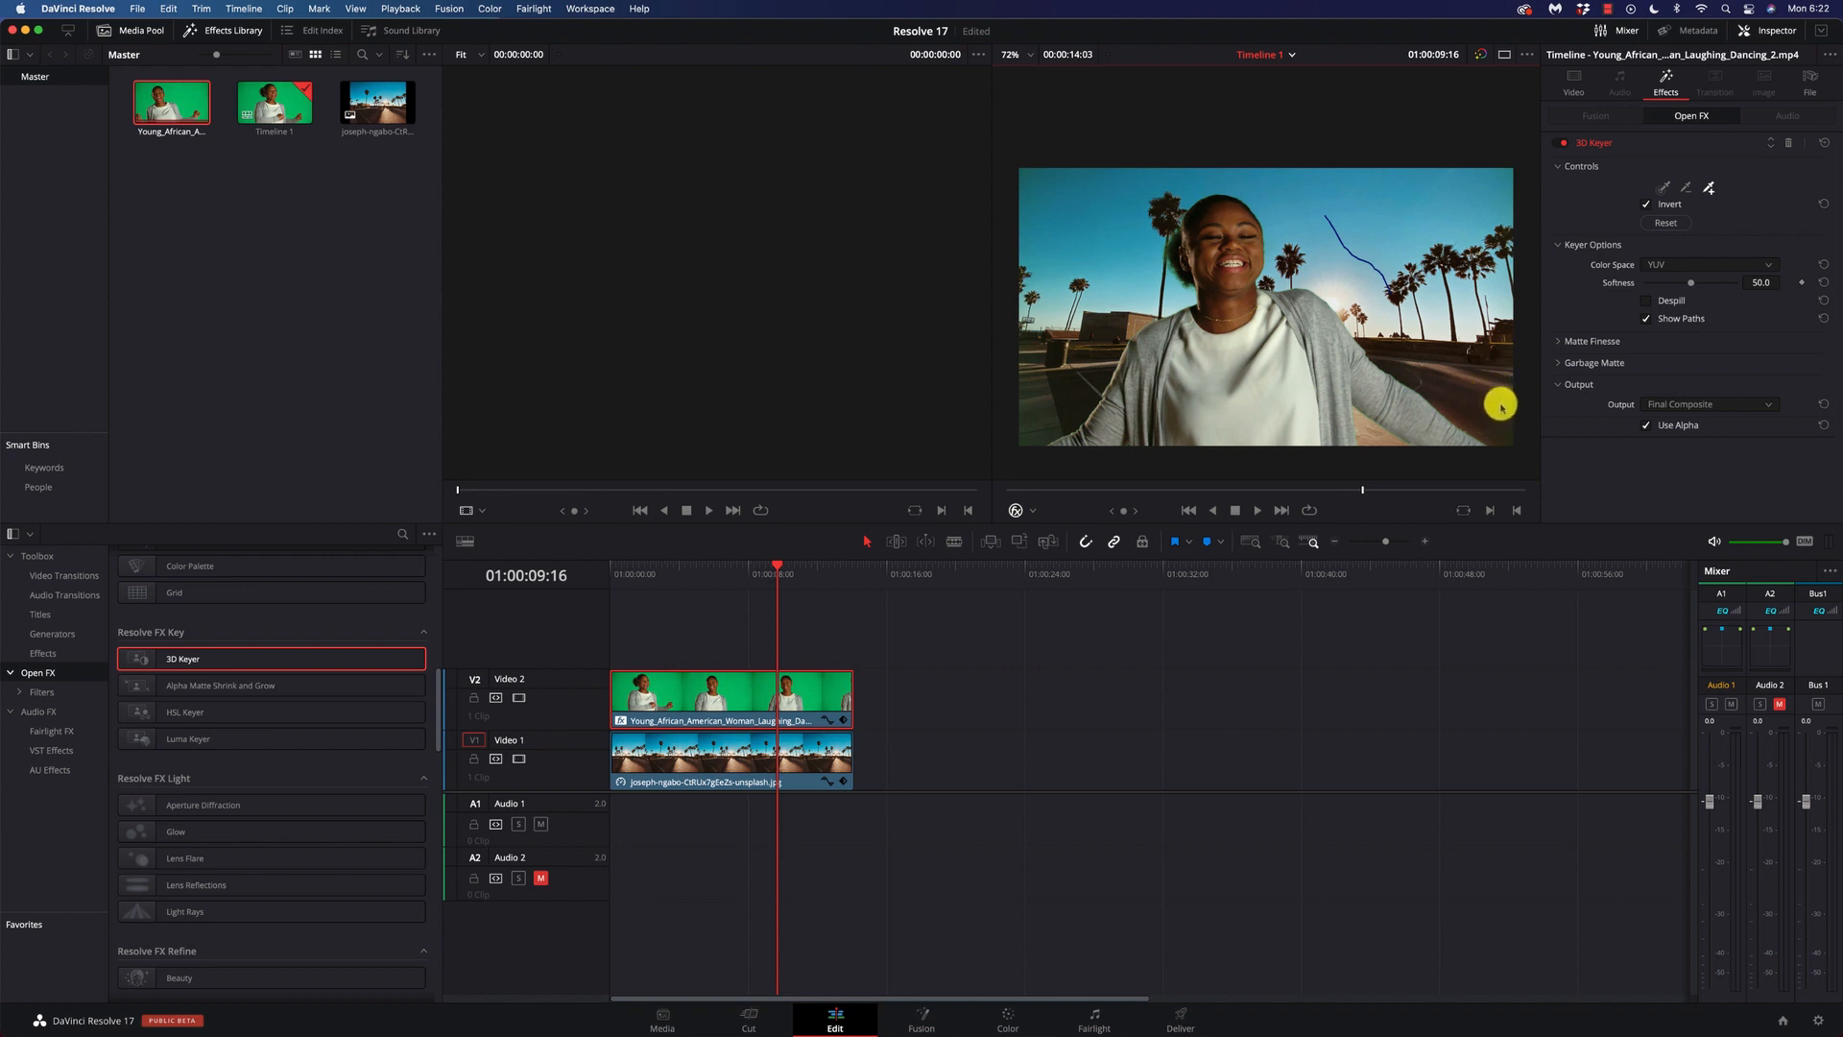
pyautogui.moveTo(1014, 448)
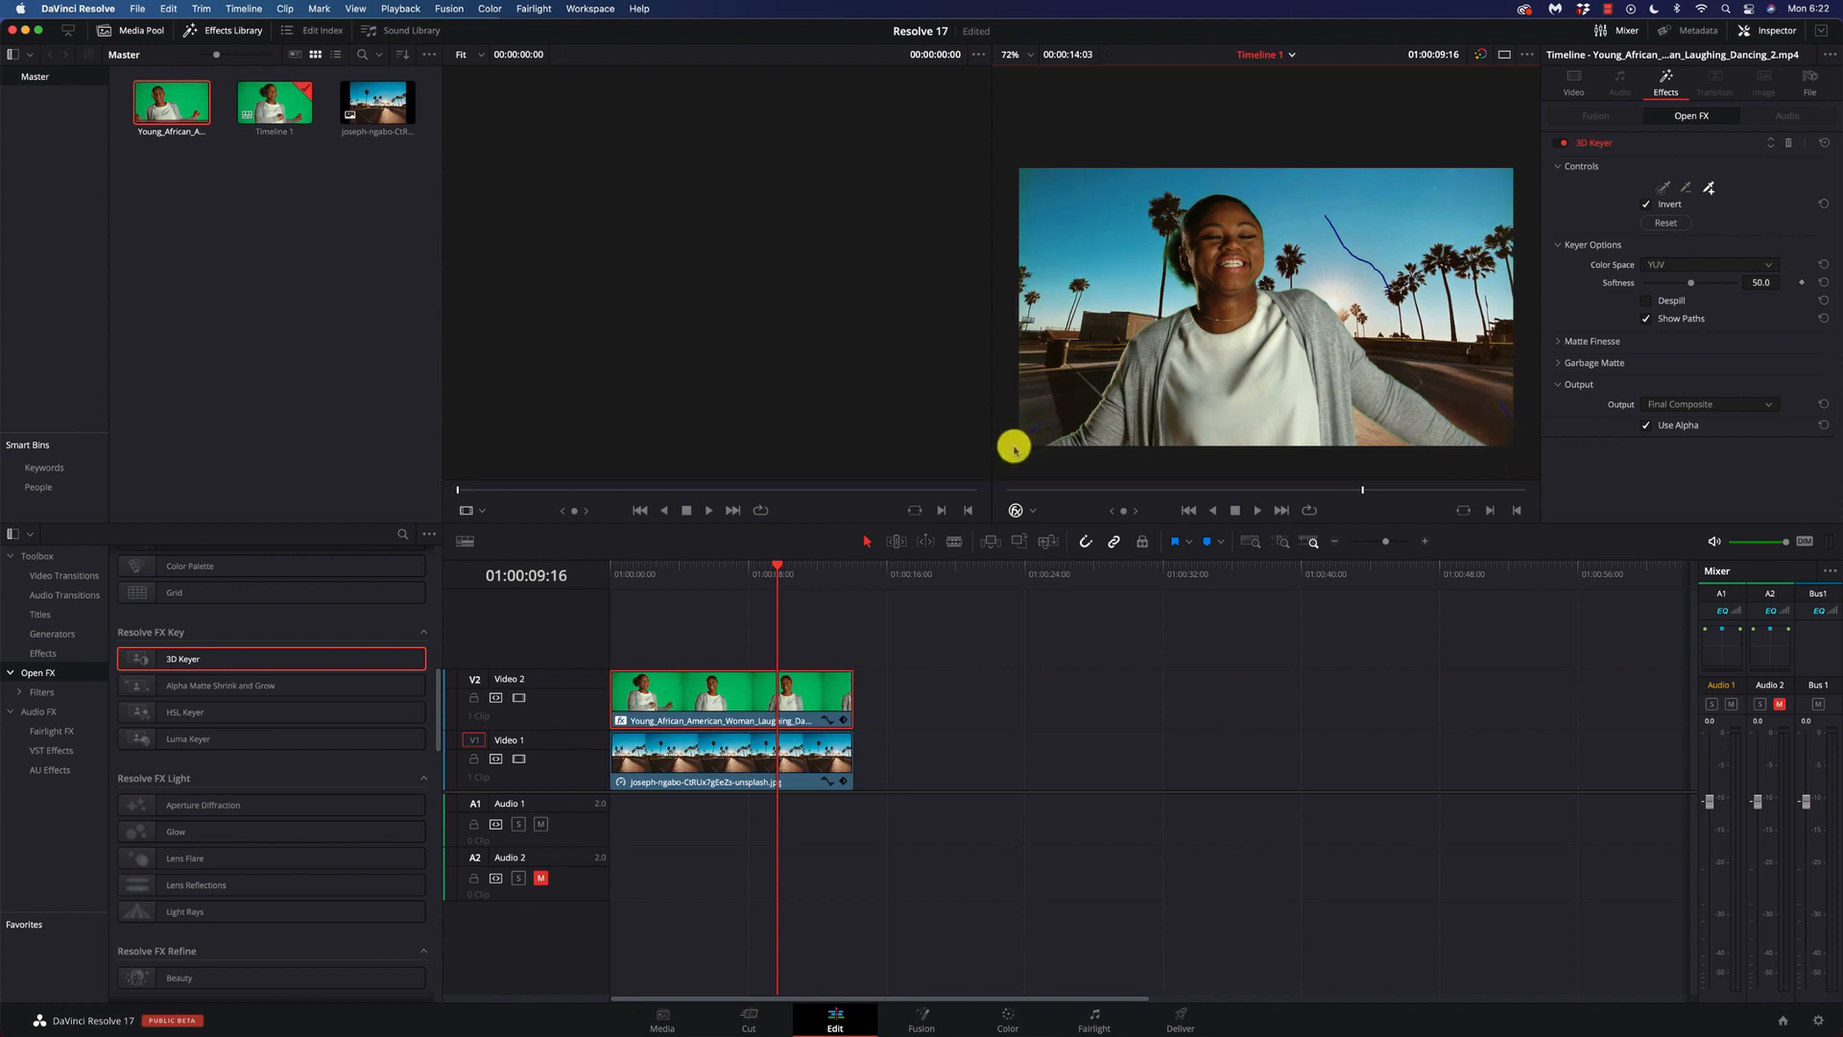
pyautogui.moveTo(1039, 192)
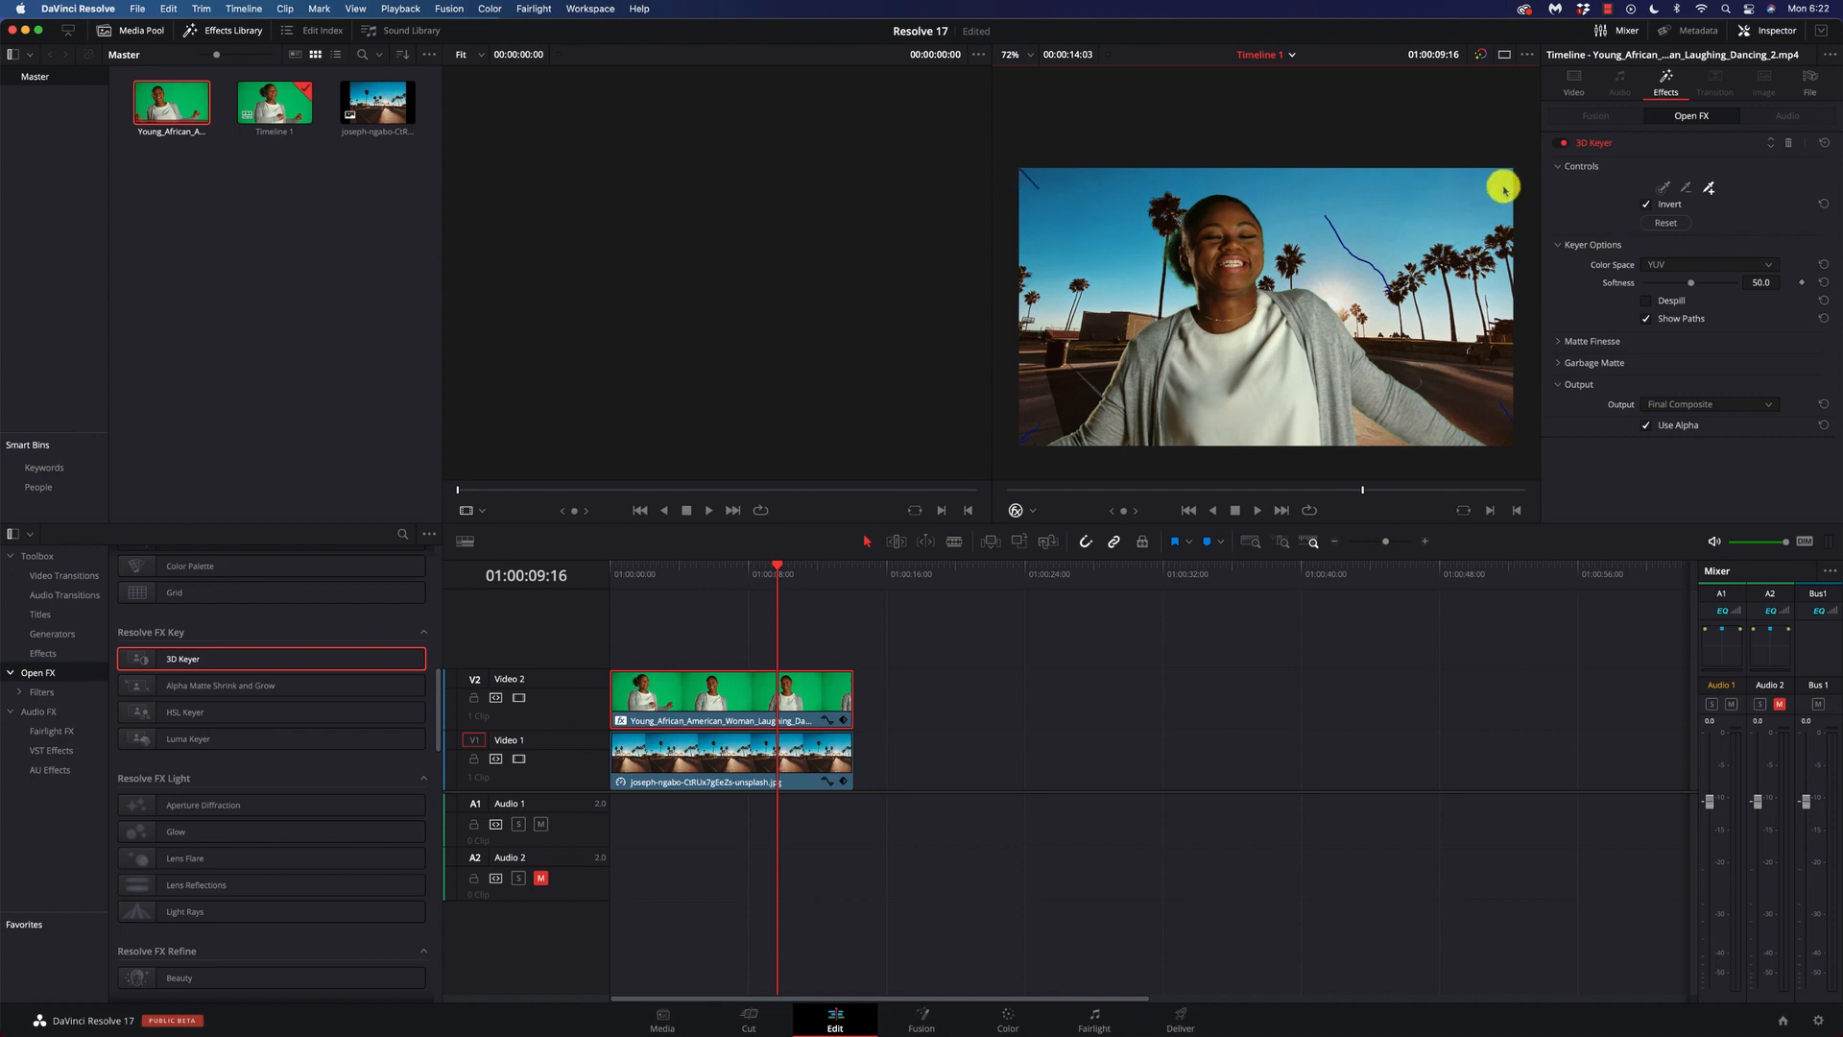
pyautogui.moveTo(1681, 405)
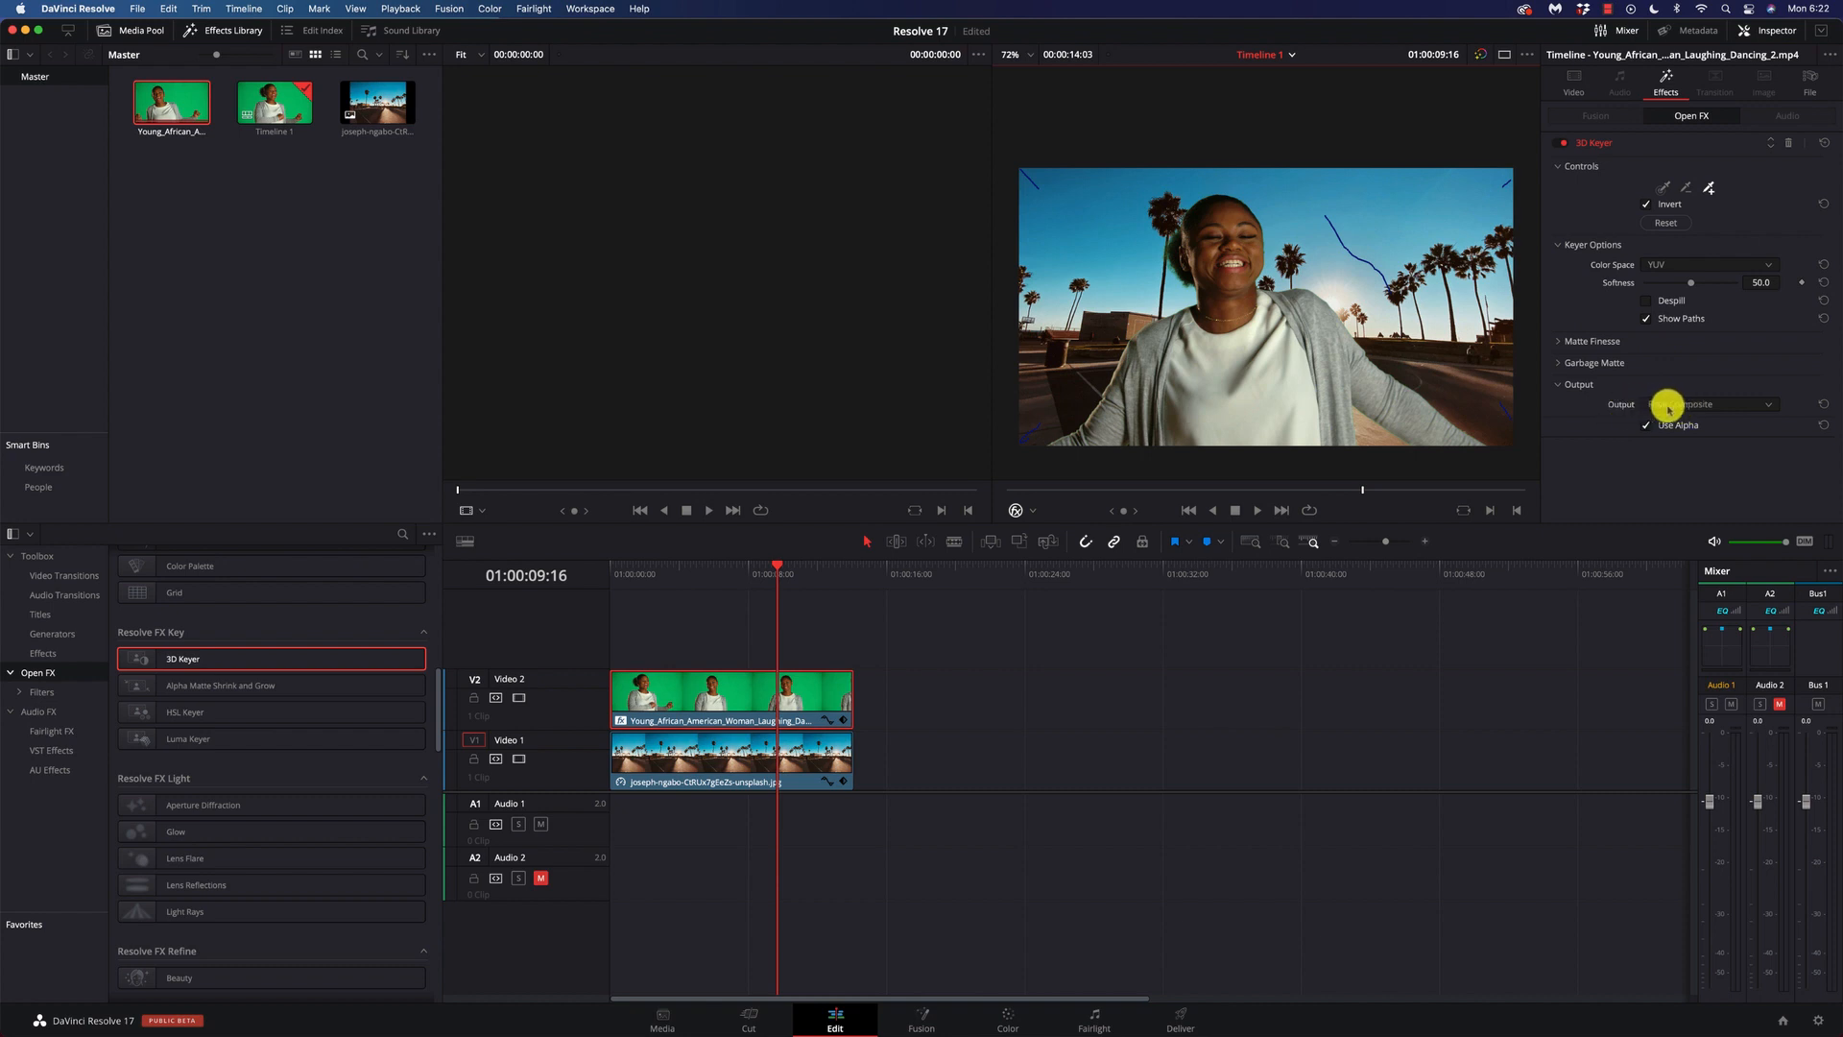
# Step: View the key as a black-and-white matte, then as Alpha Highlight over grey with Despill on
pyautogui.click(1705, 403)
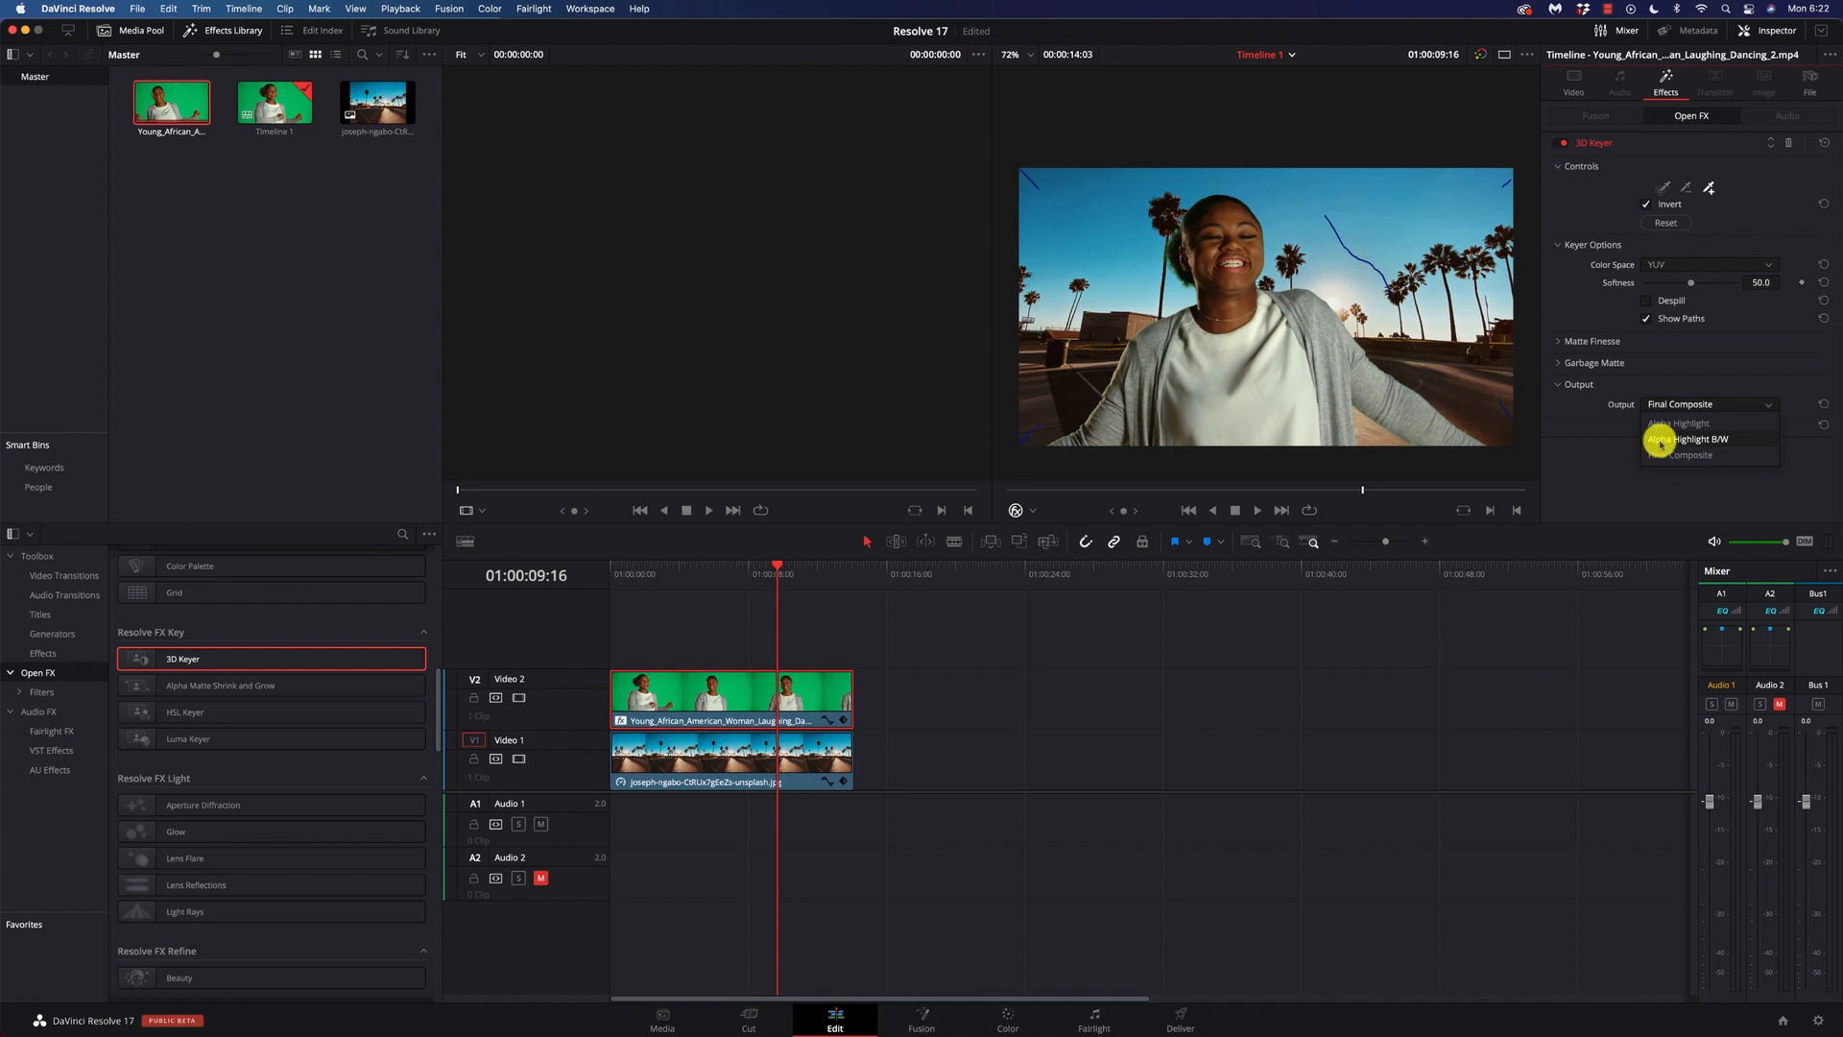
pyautogui.click(1688, 438)
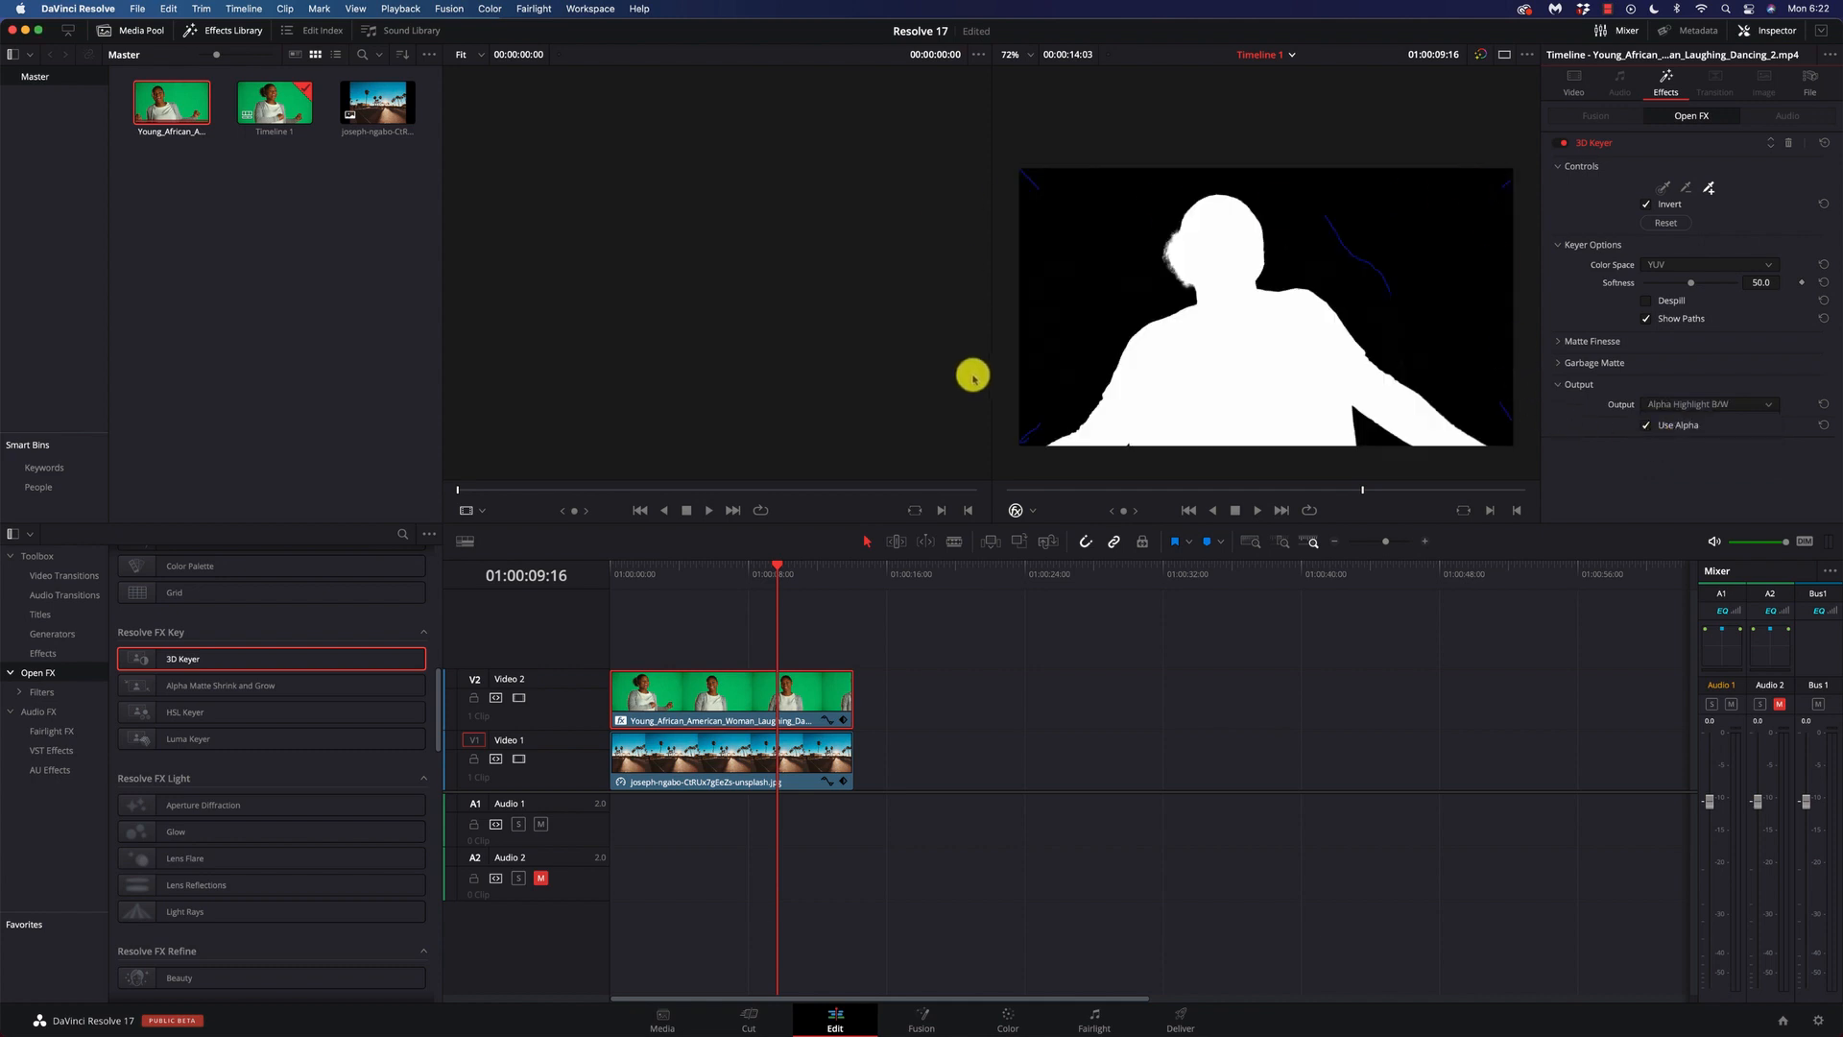
pyautogui.moveTo(1554, 296)
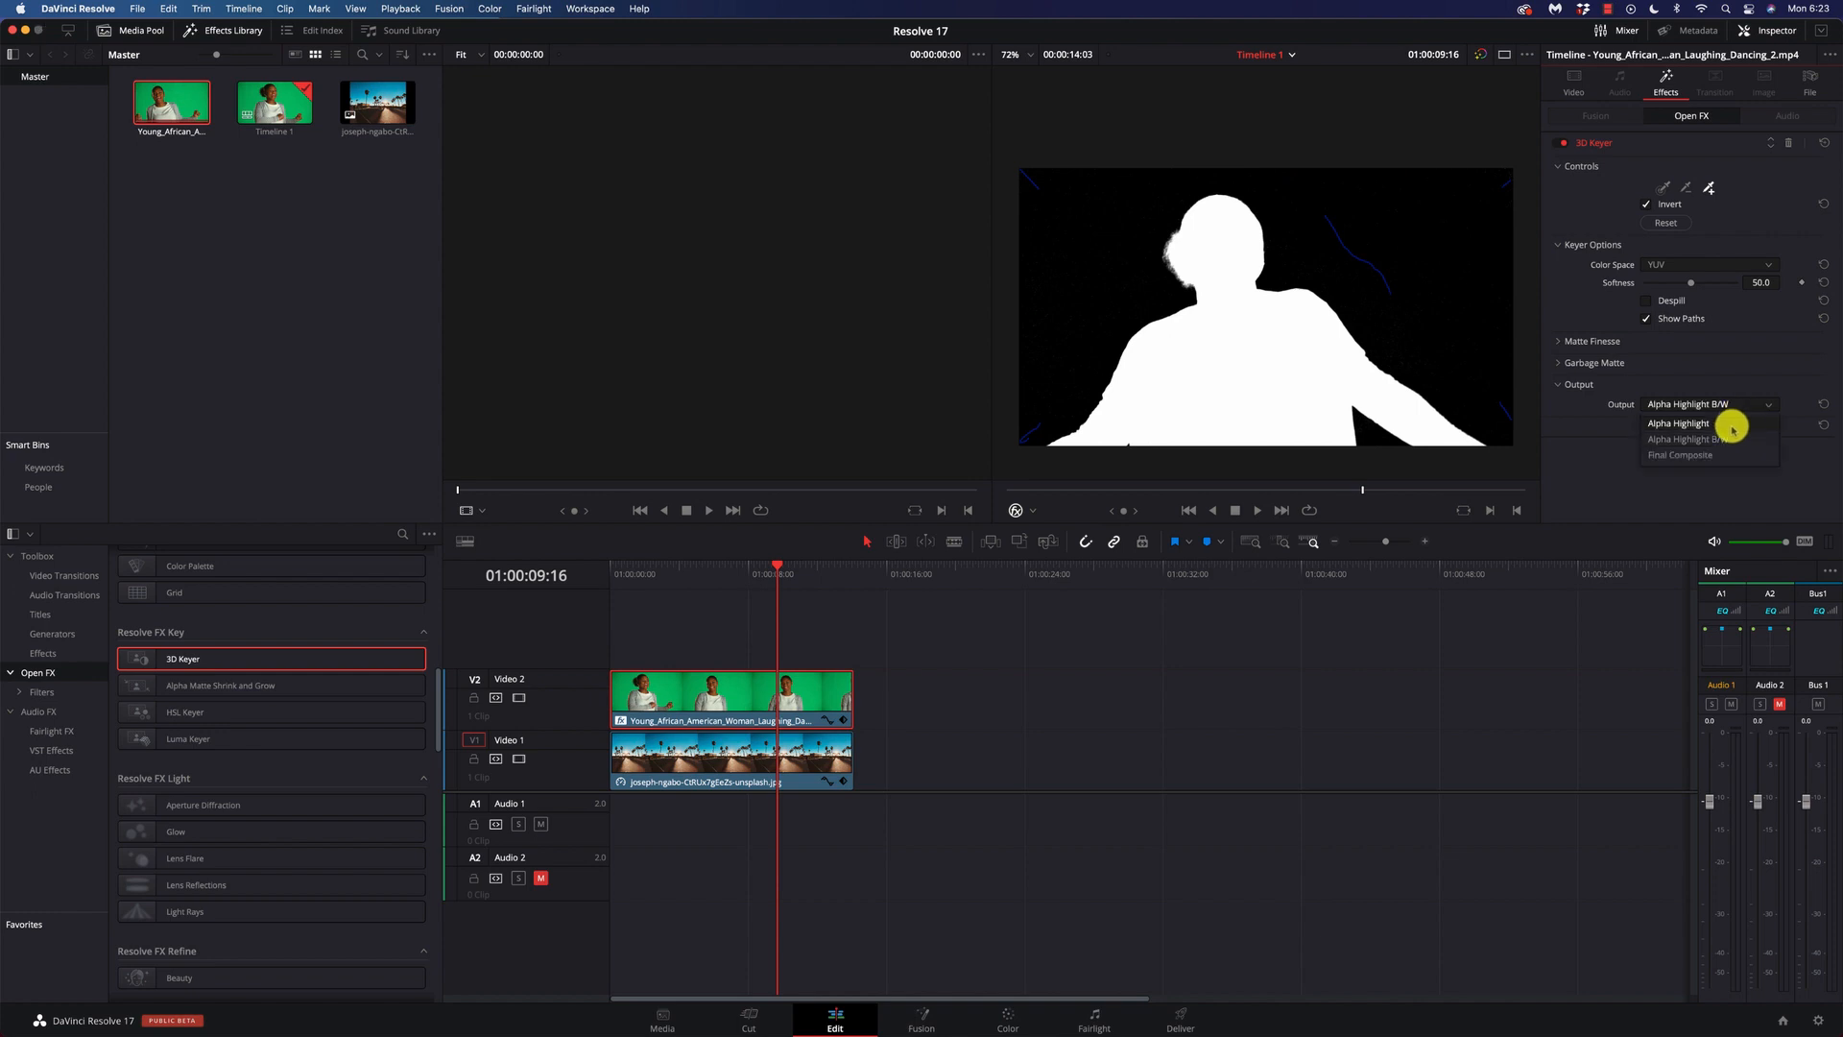
pyautogui.click(1678, 422)
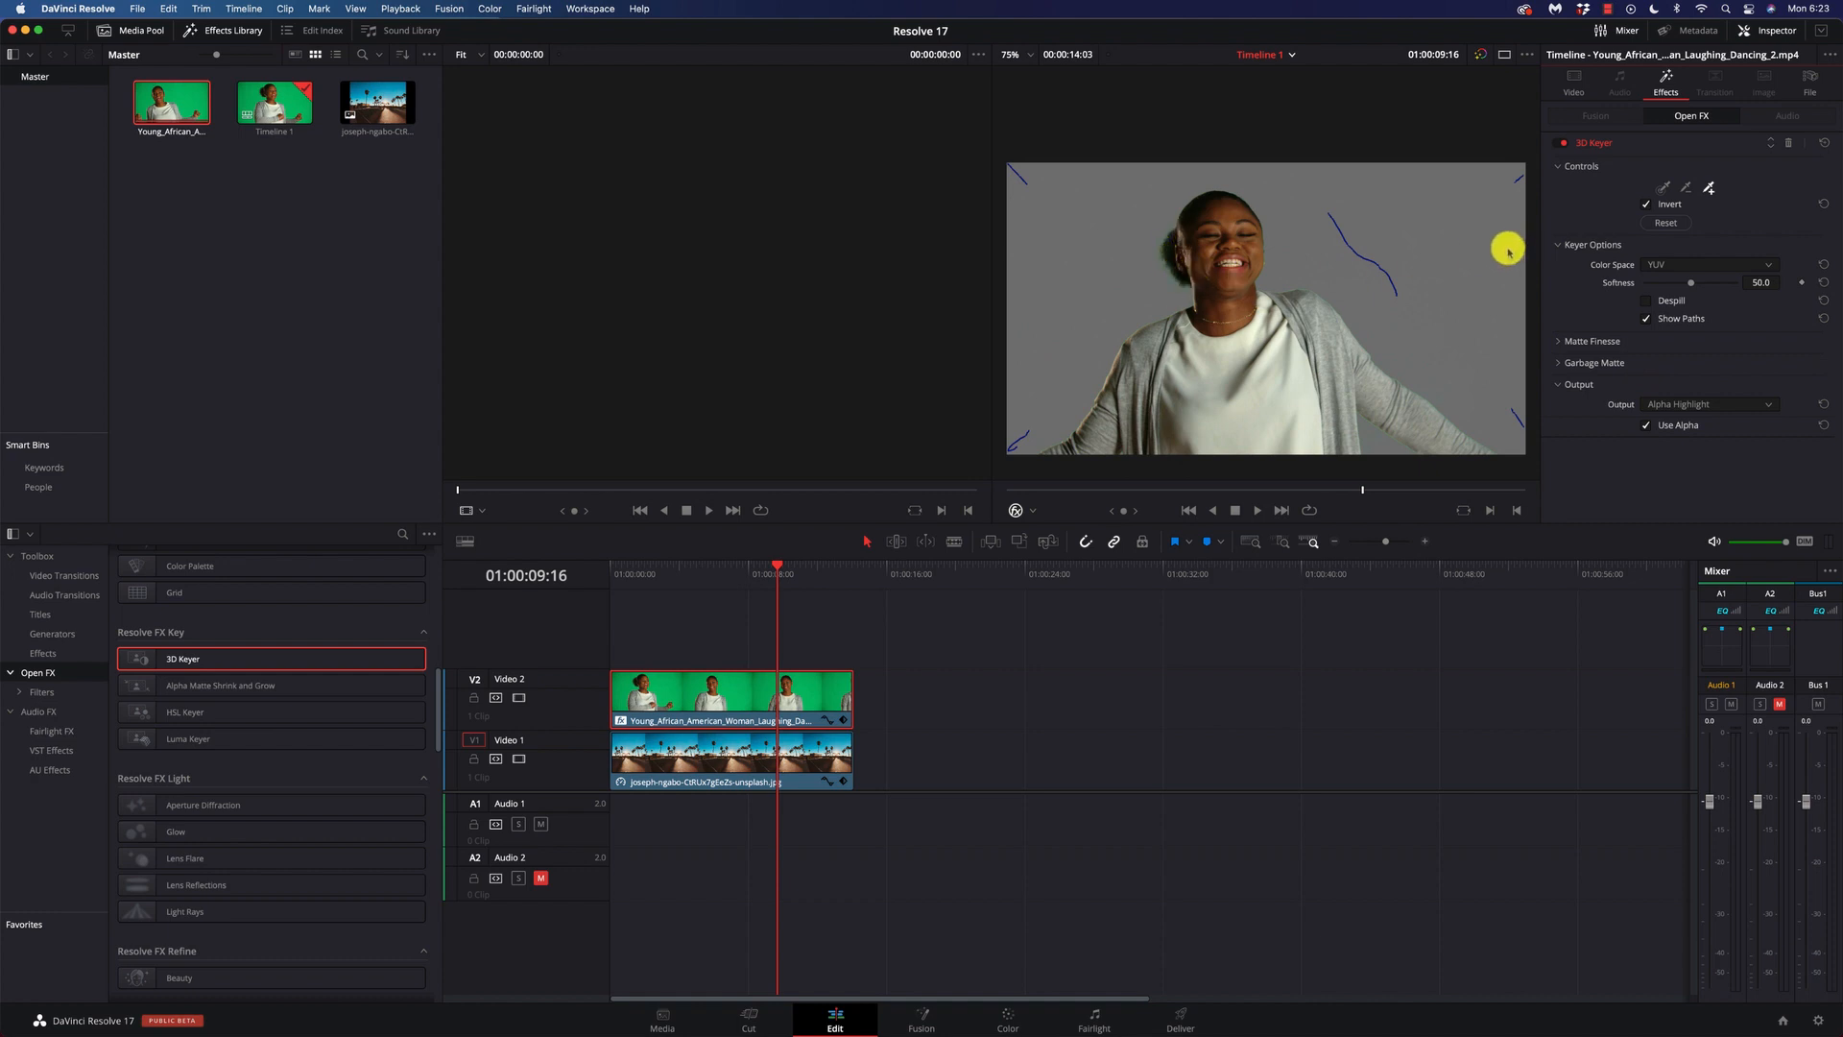
pyautogui.moveTo(1638, 307)
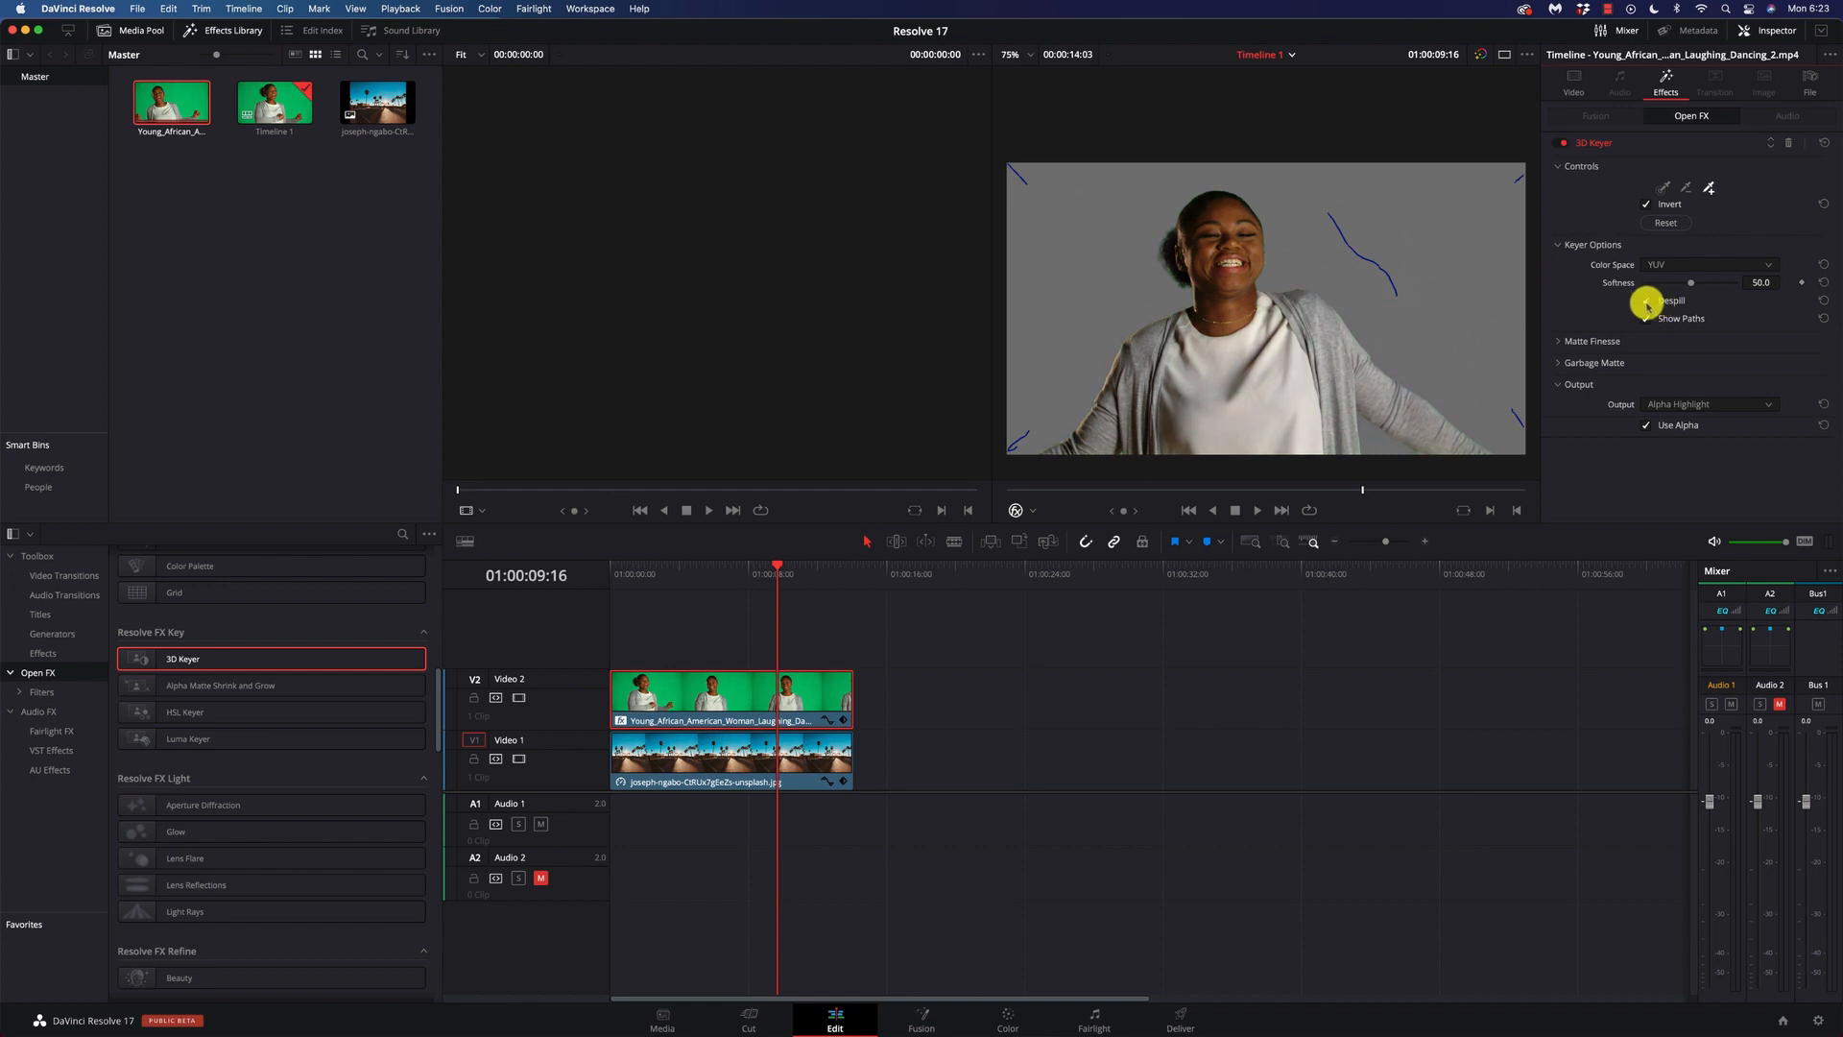
pyautogui.click(1646, 299)
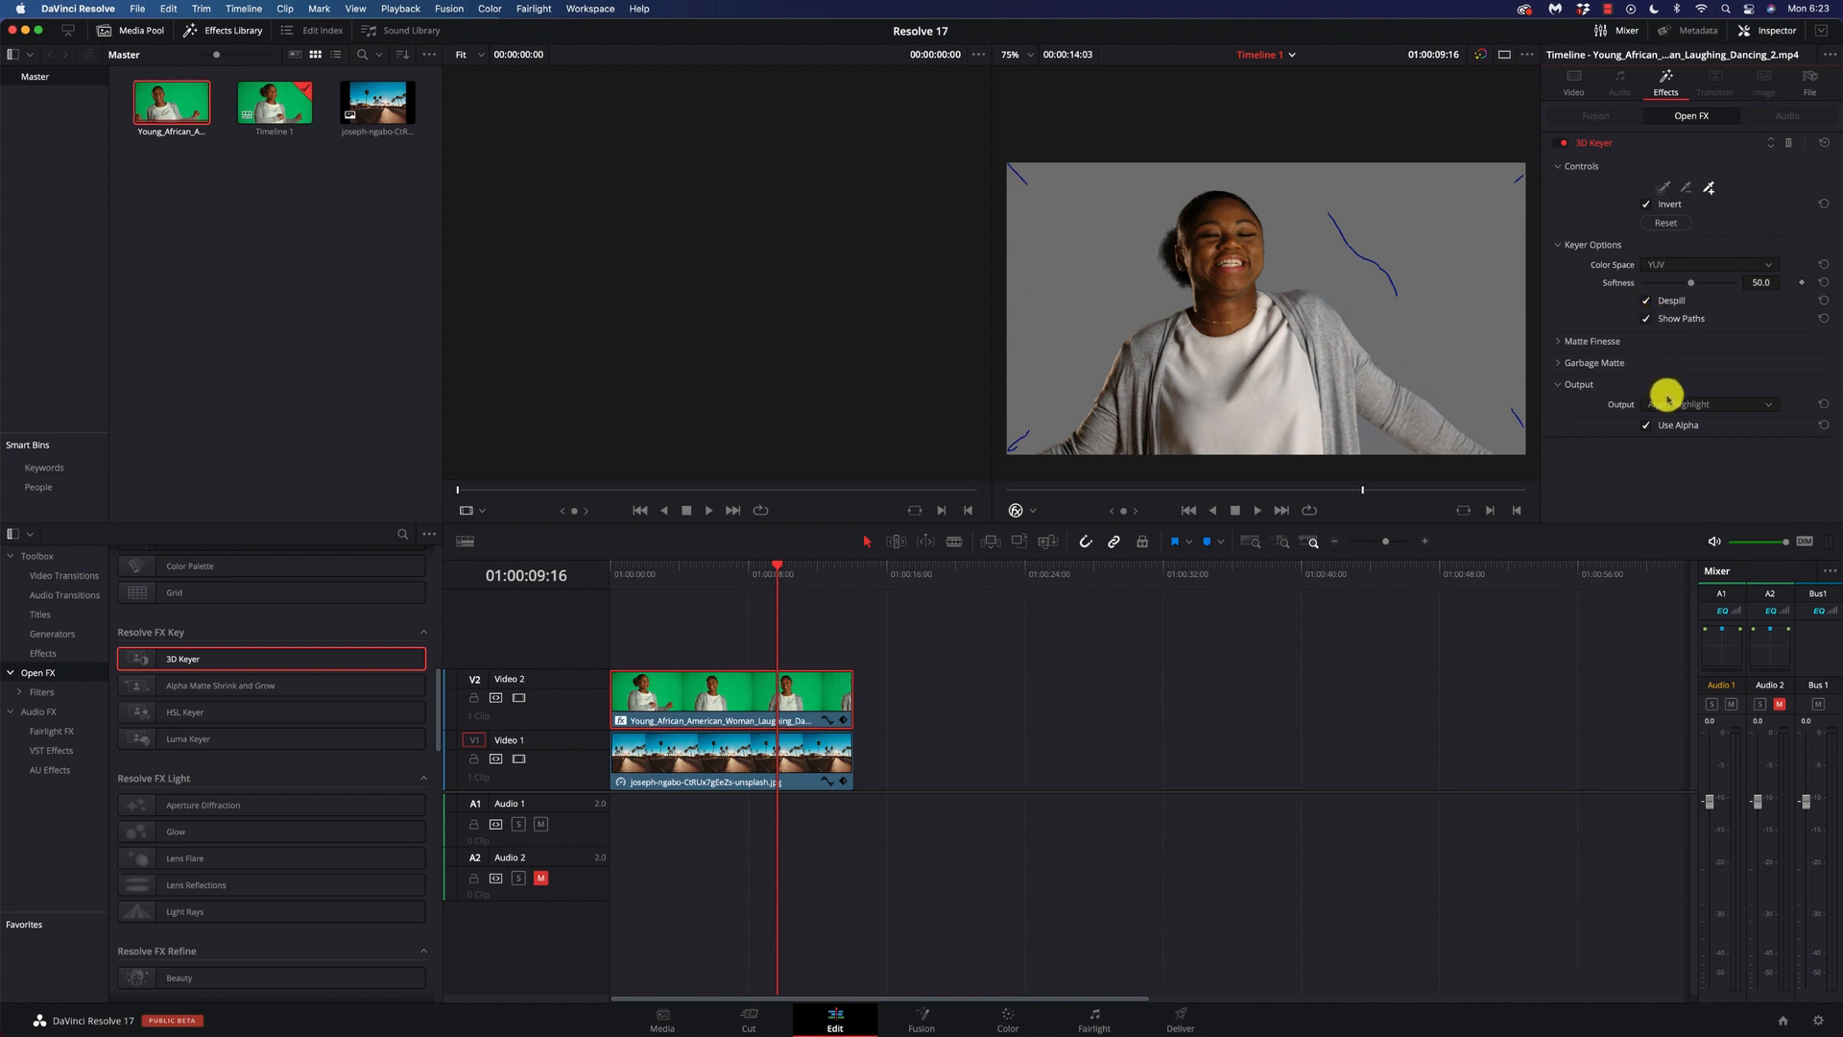
pyautogui.click(1706, 403)
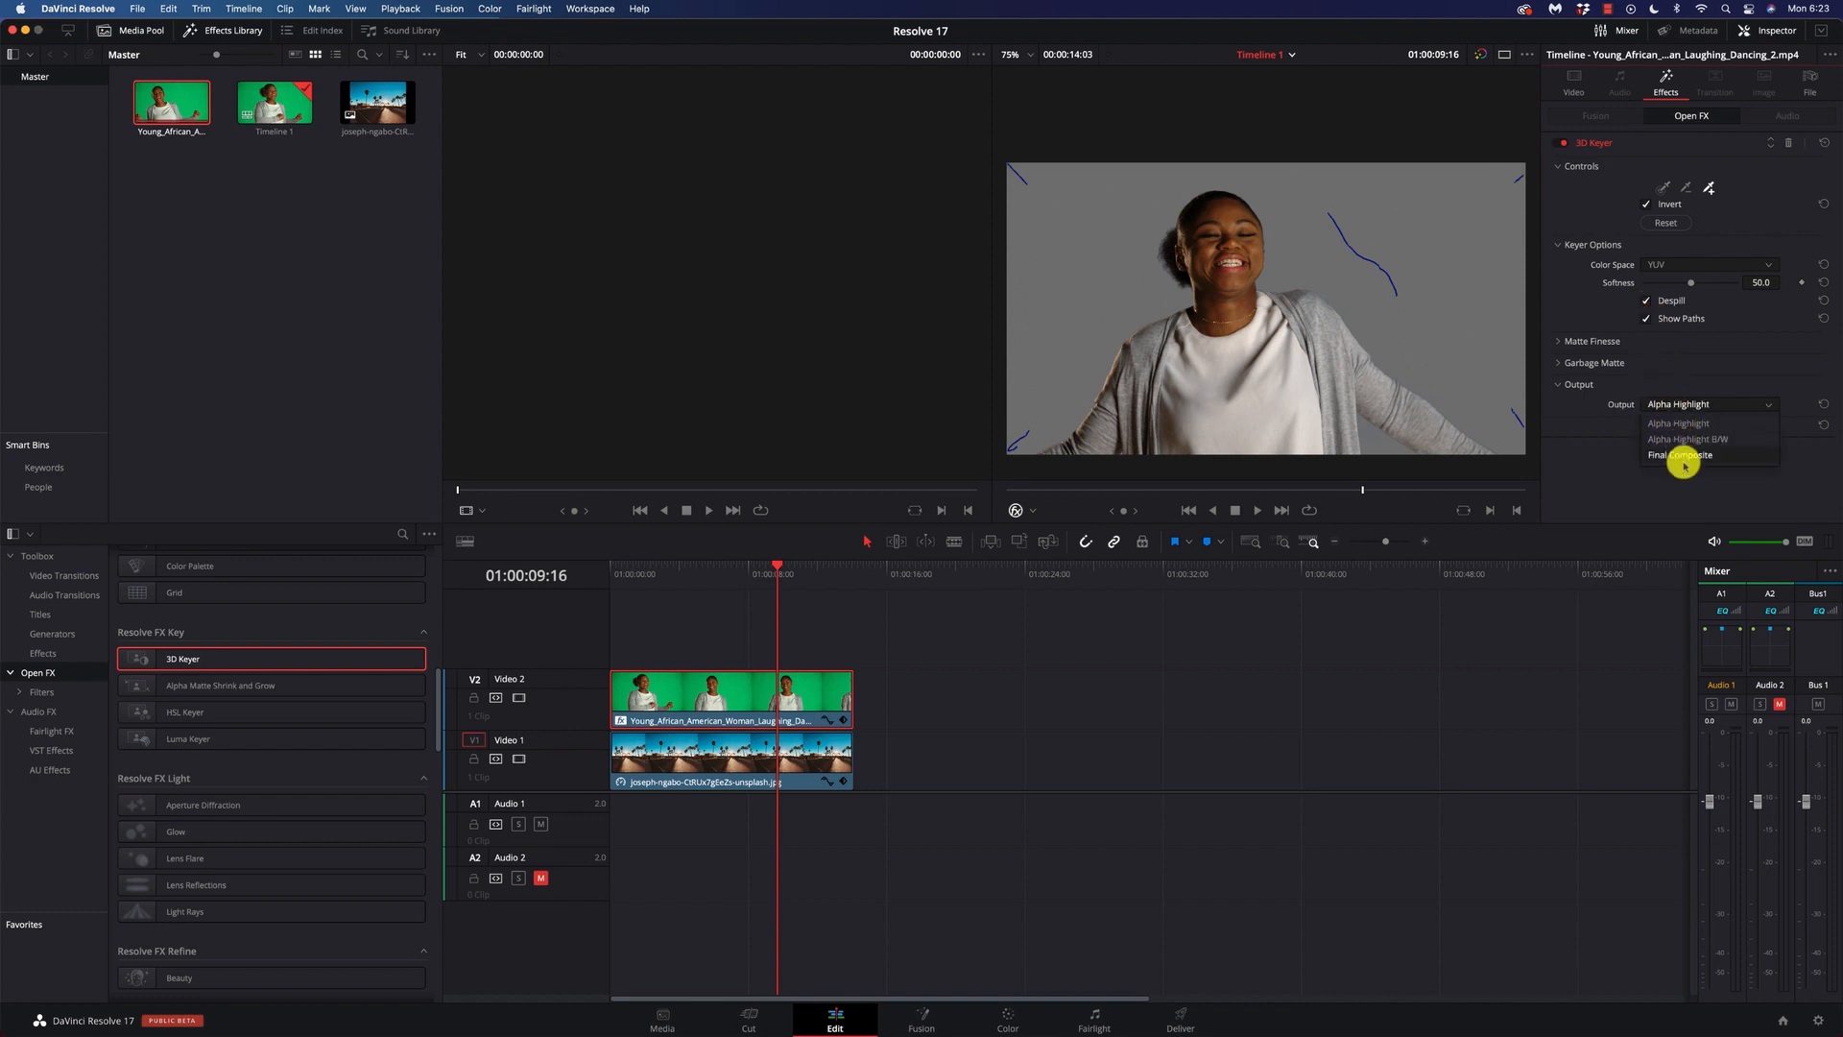
# Step: Set the 3D Keyer output to Final Composite over the court background
pyautogui.click(1684, 457)
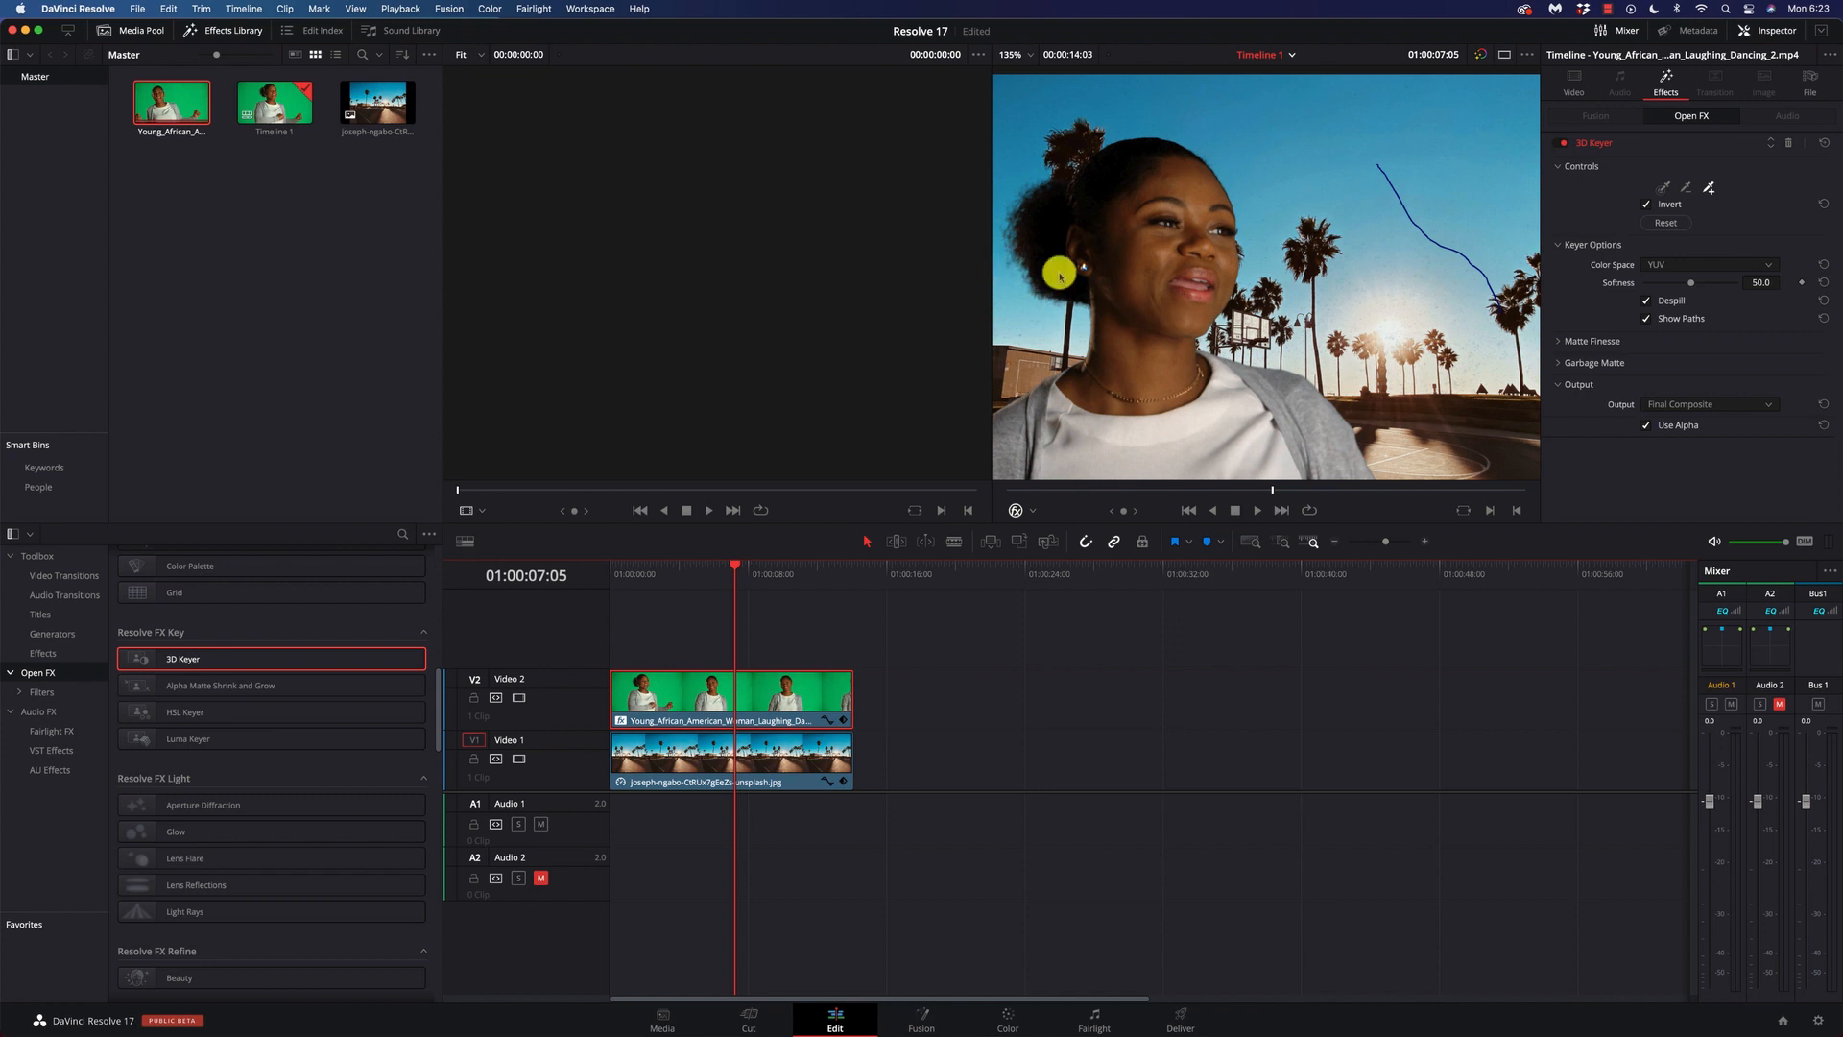
pyautogui.moveTo(1559, 342)
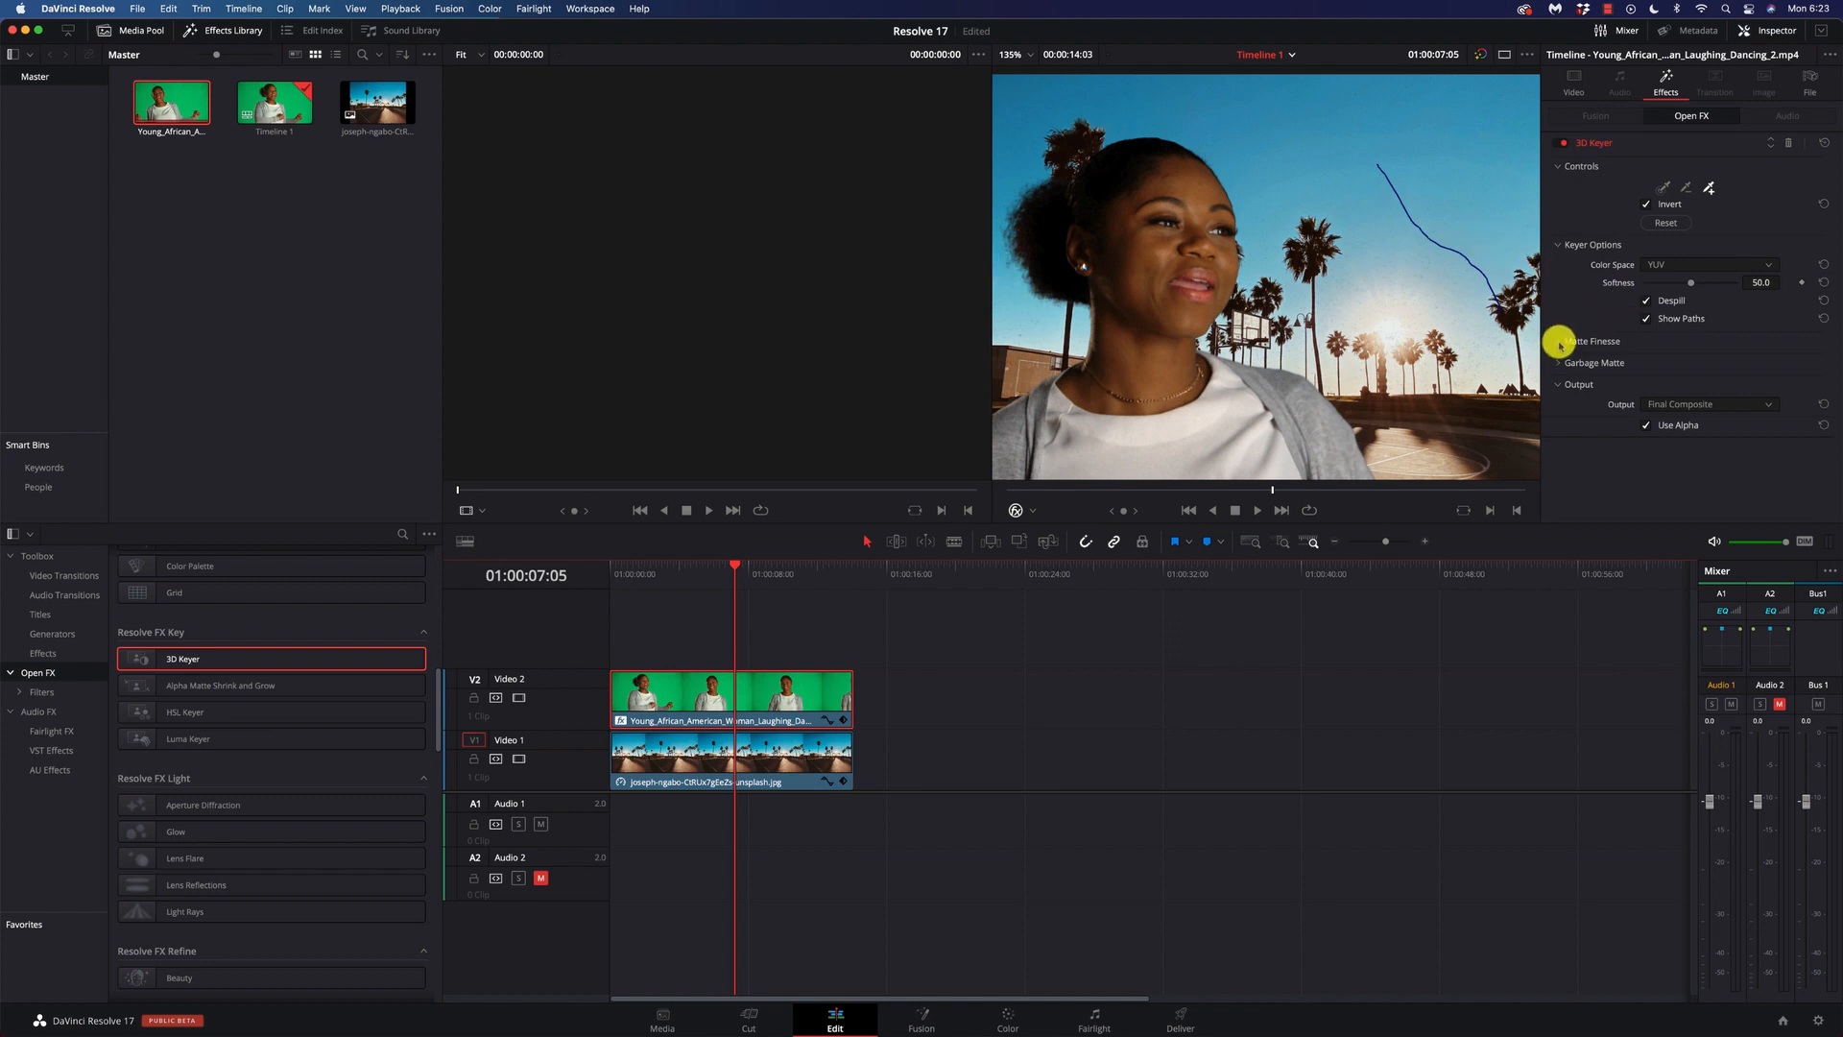
# Step: Expand Matte Finesse for In/Out Ratio 20.9 and Clean White 1.5, and check the Shape list
pyautogui.click(1590, 342)
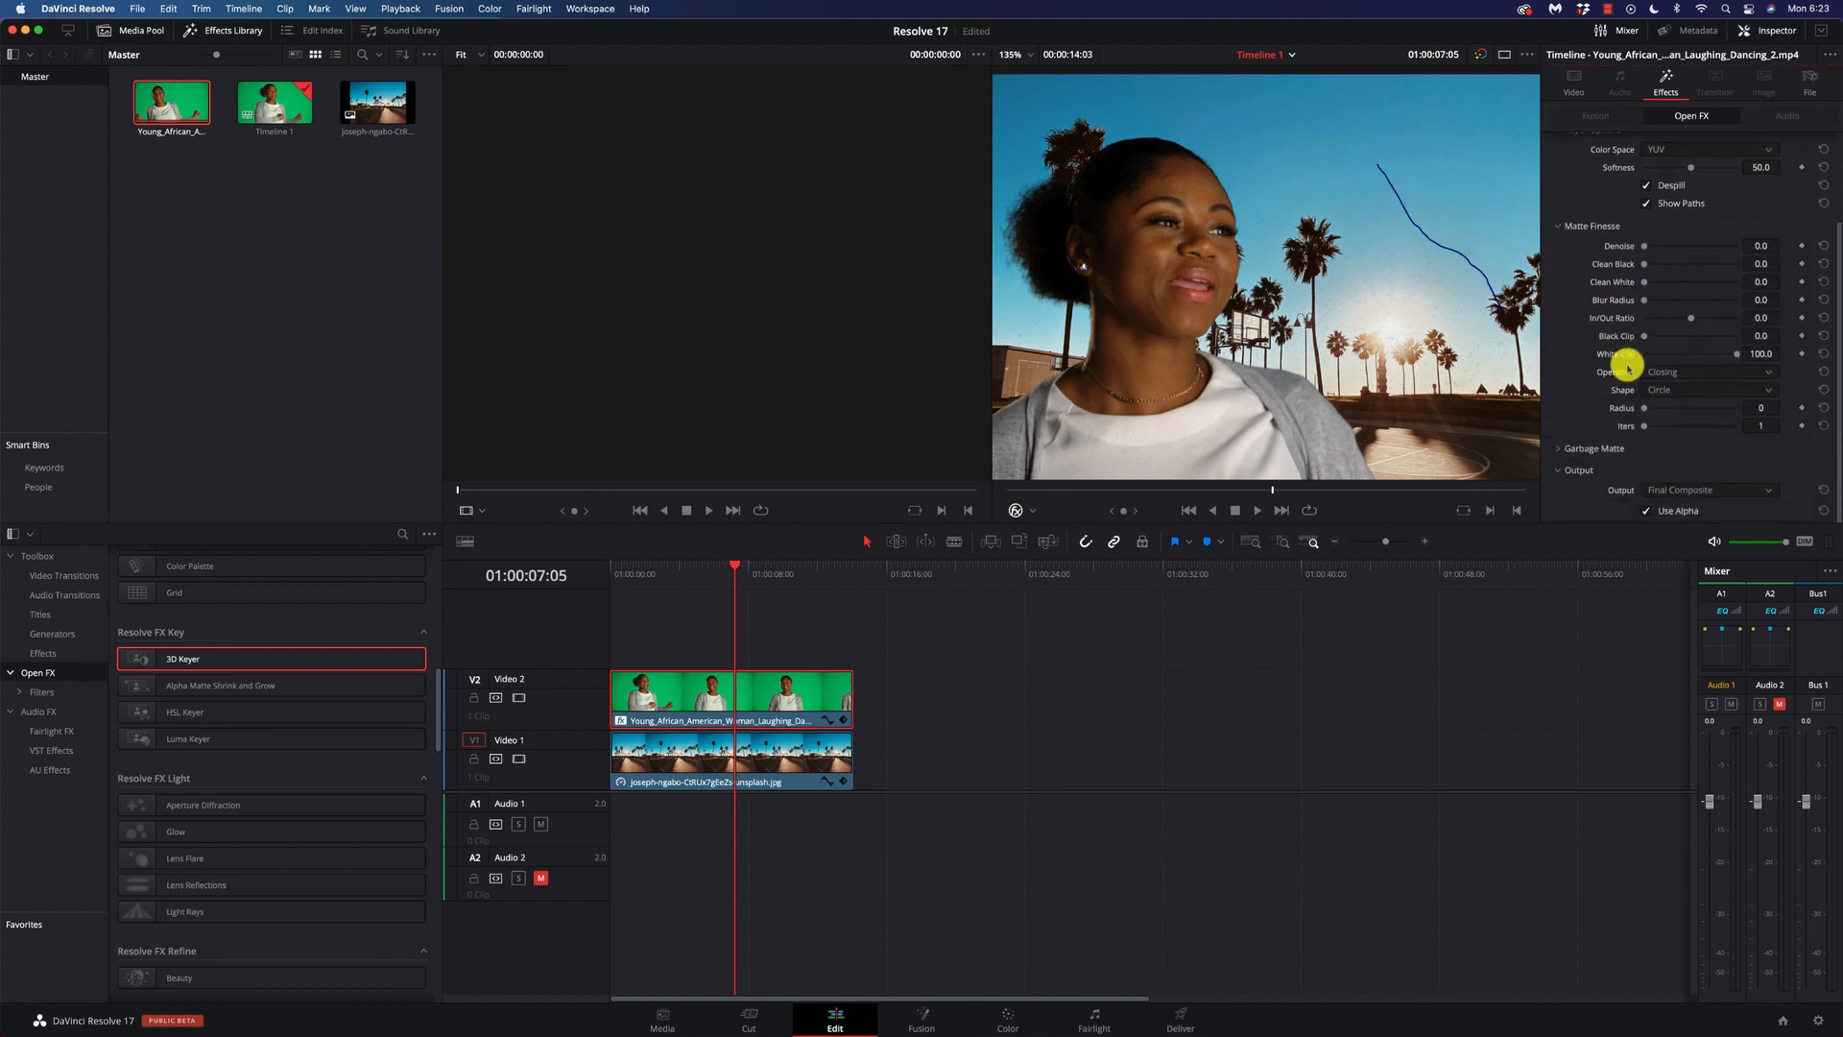
pyautogui.moveTo(1690, 322)
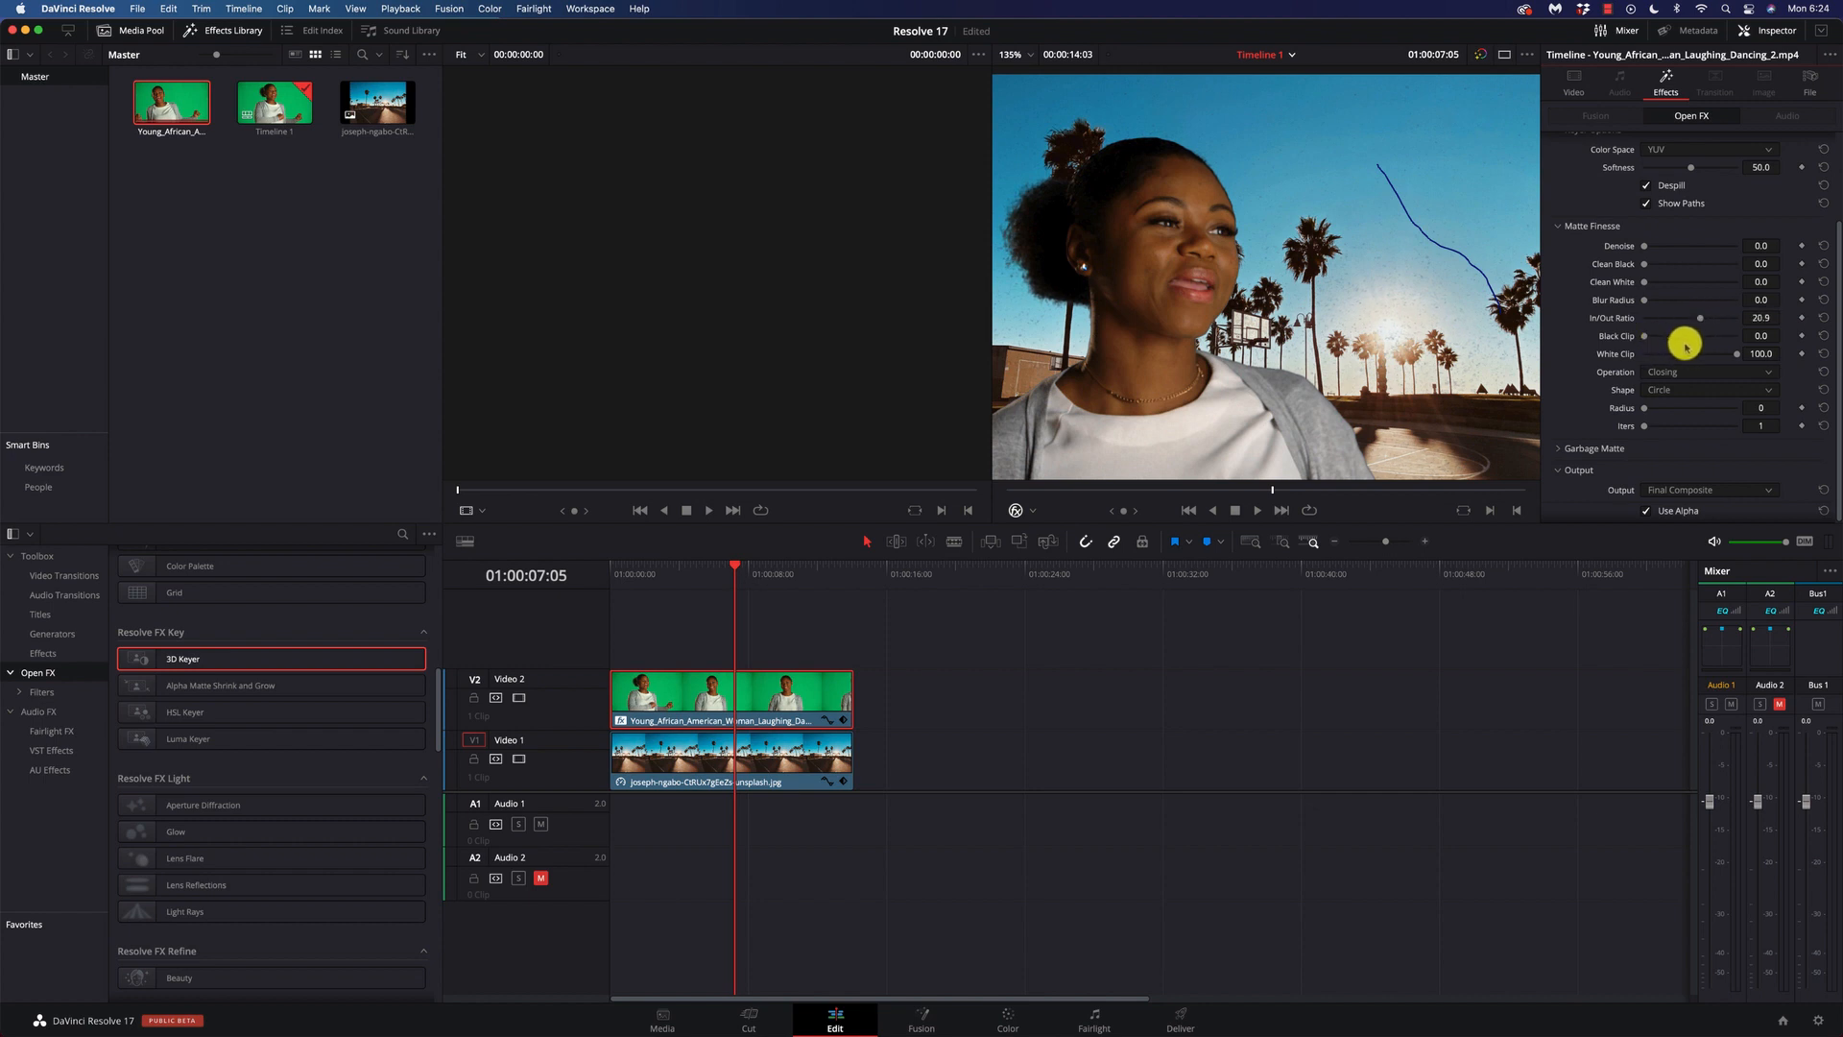
pyautogui.moveTo(1663, 304)
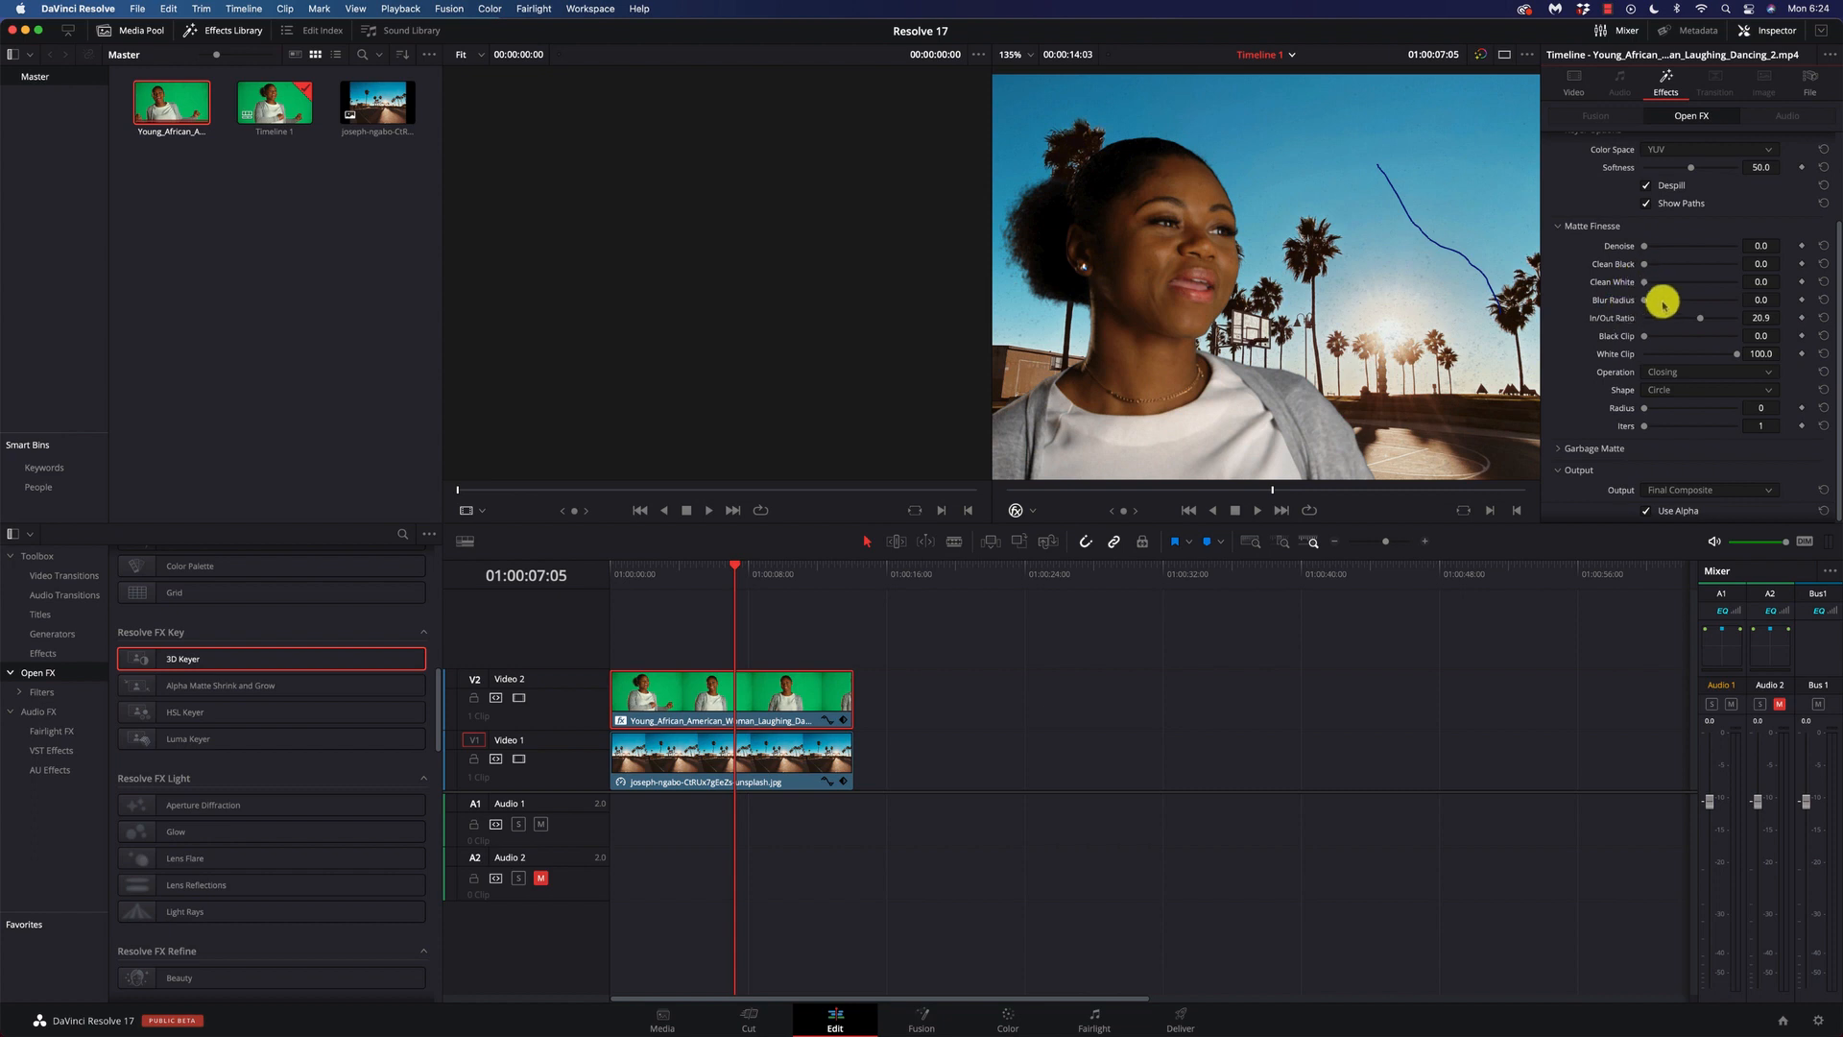
pyautogui.moveTo(1646, 267)
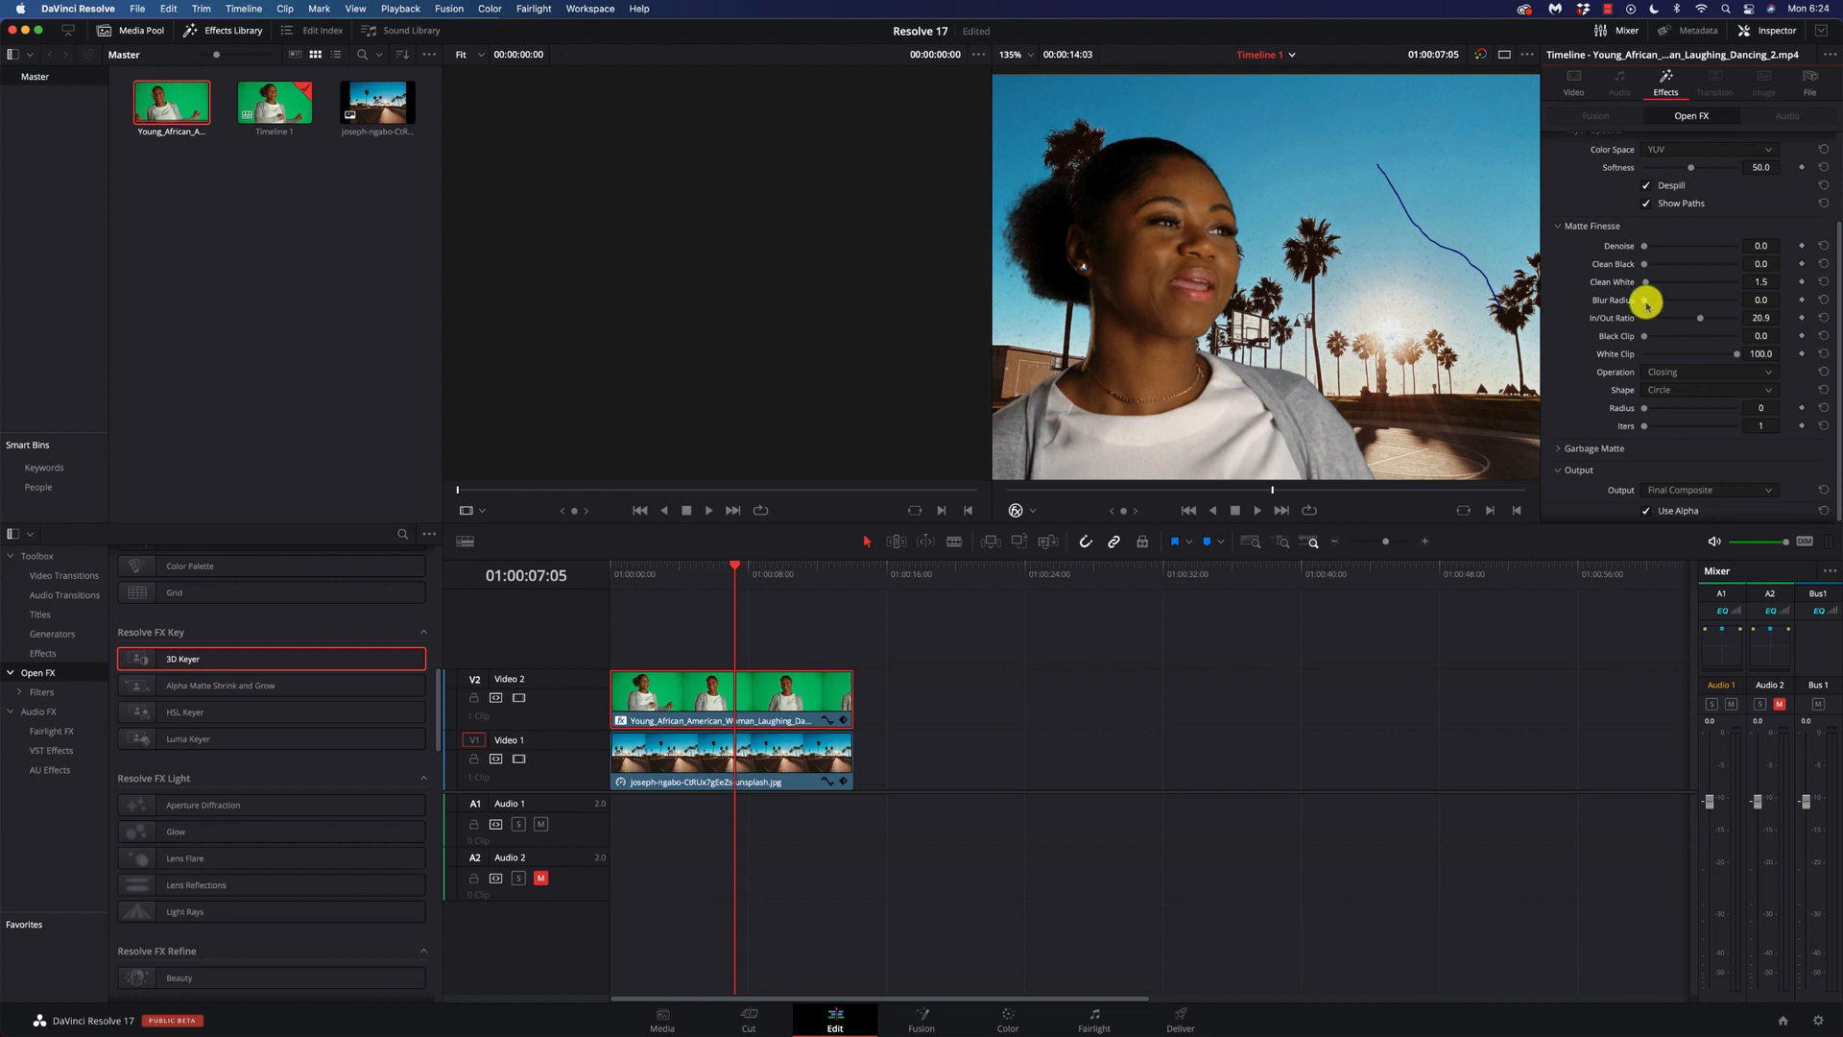
pyautogui.moveTo(1646, 361)
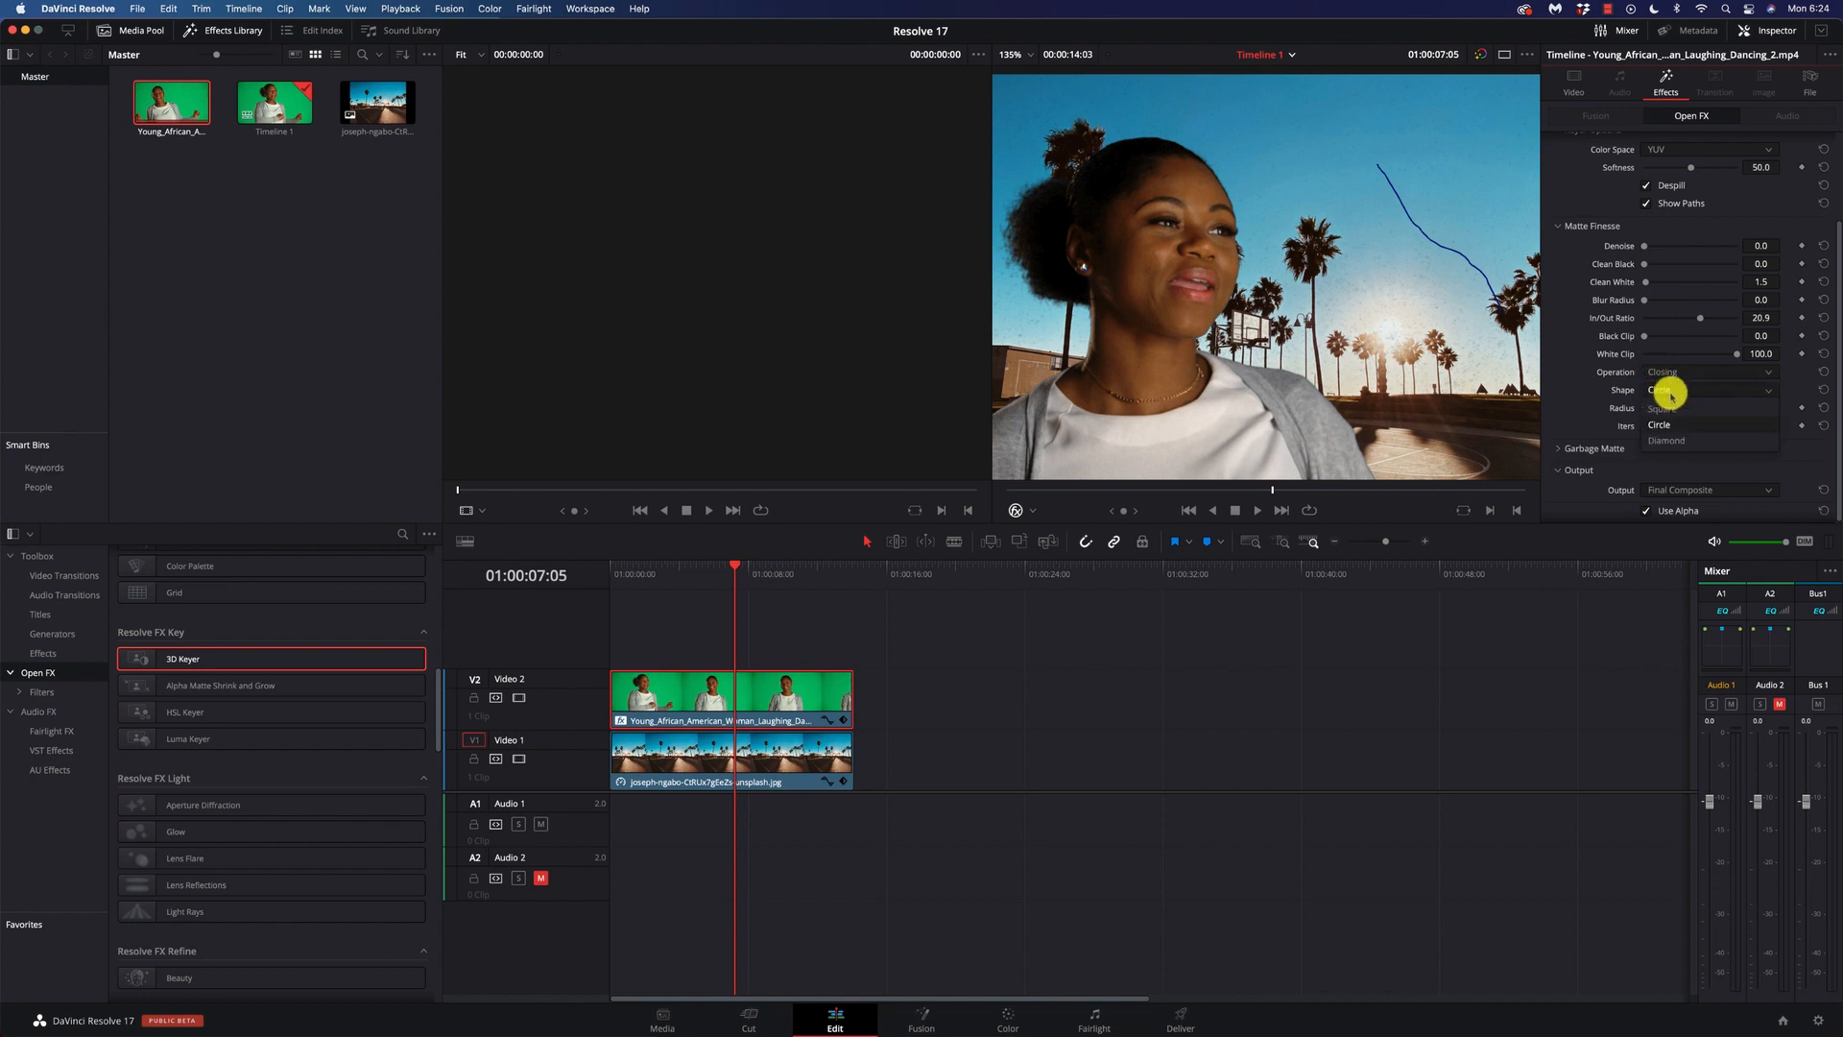
pyautogui.click(1657, 422)
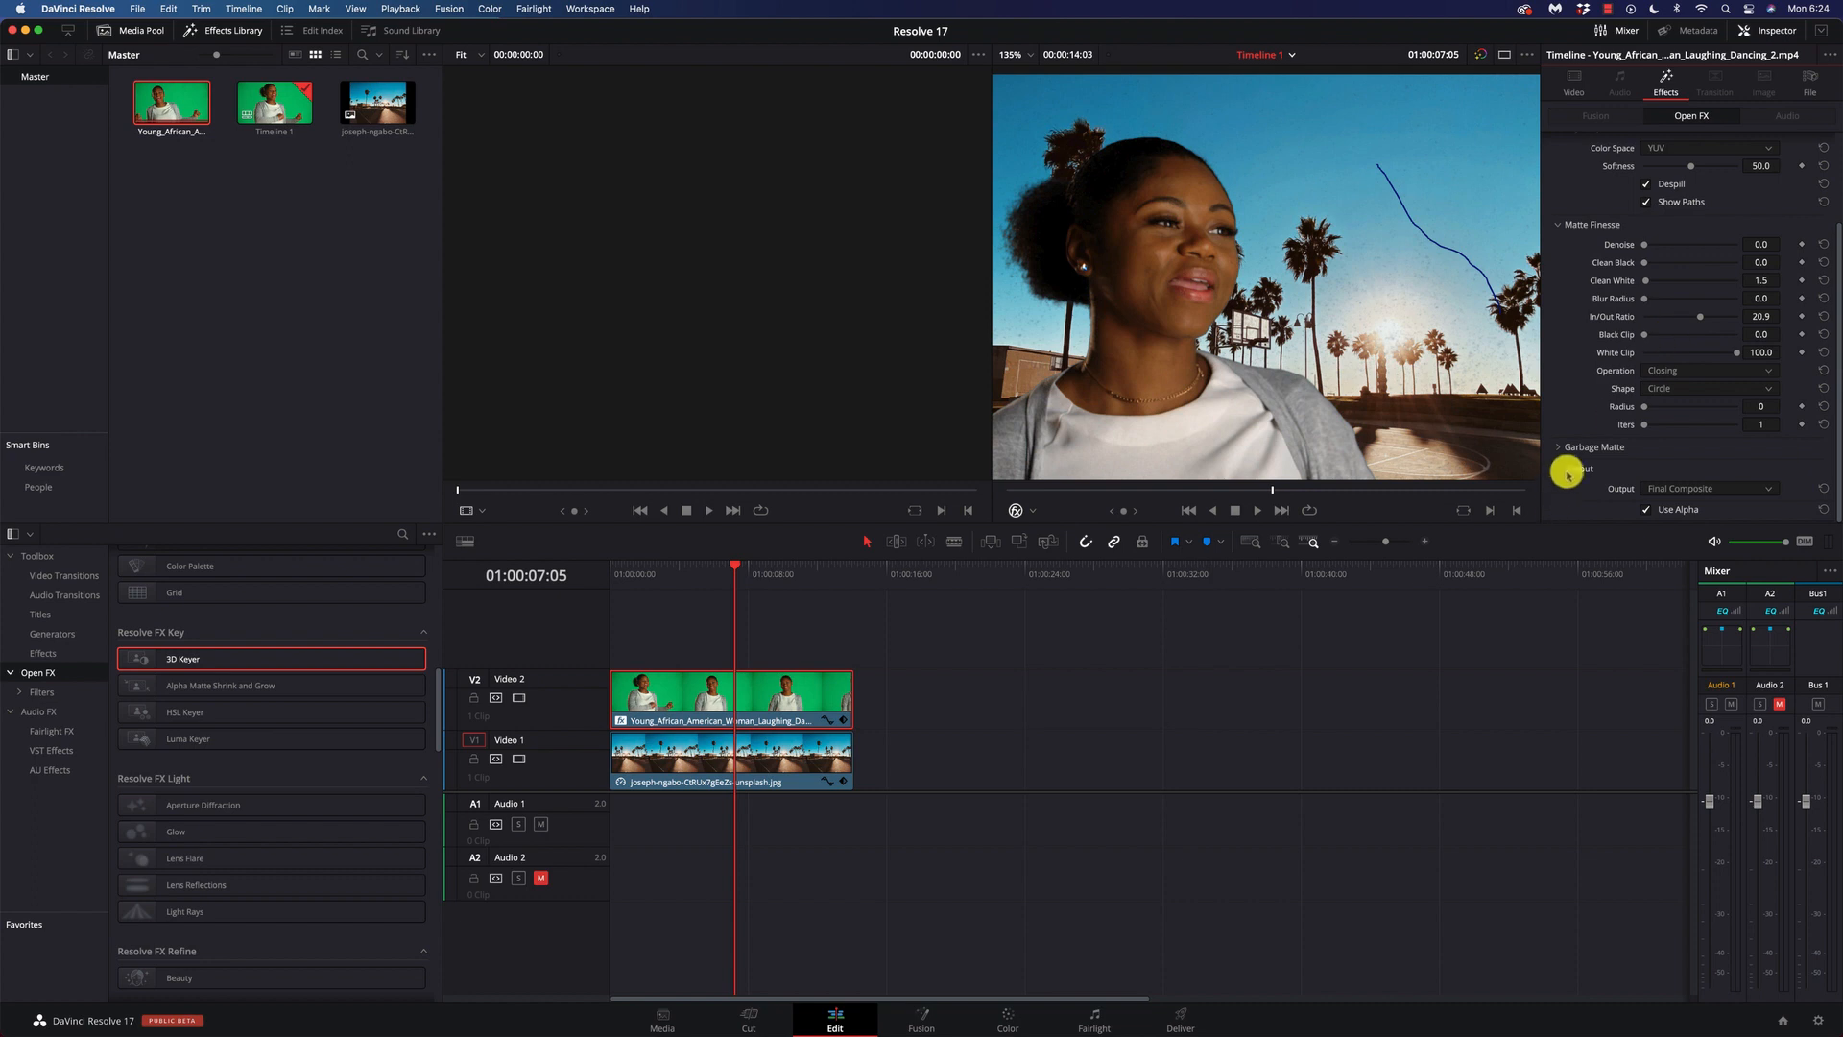
# Step: Scroll the Effects Library down to the Resolve FX Blur section with Box Blur
pyautogui.scroll(-3)
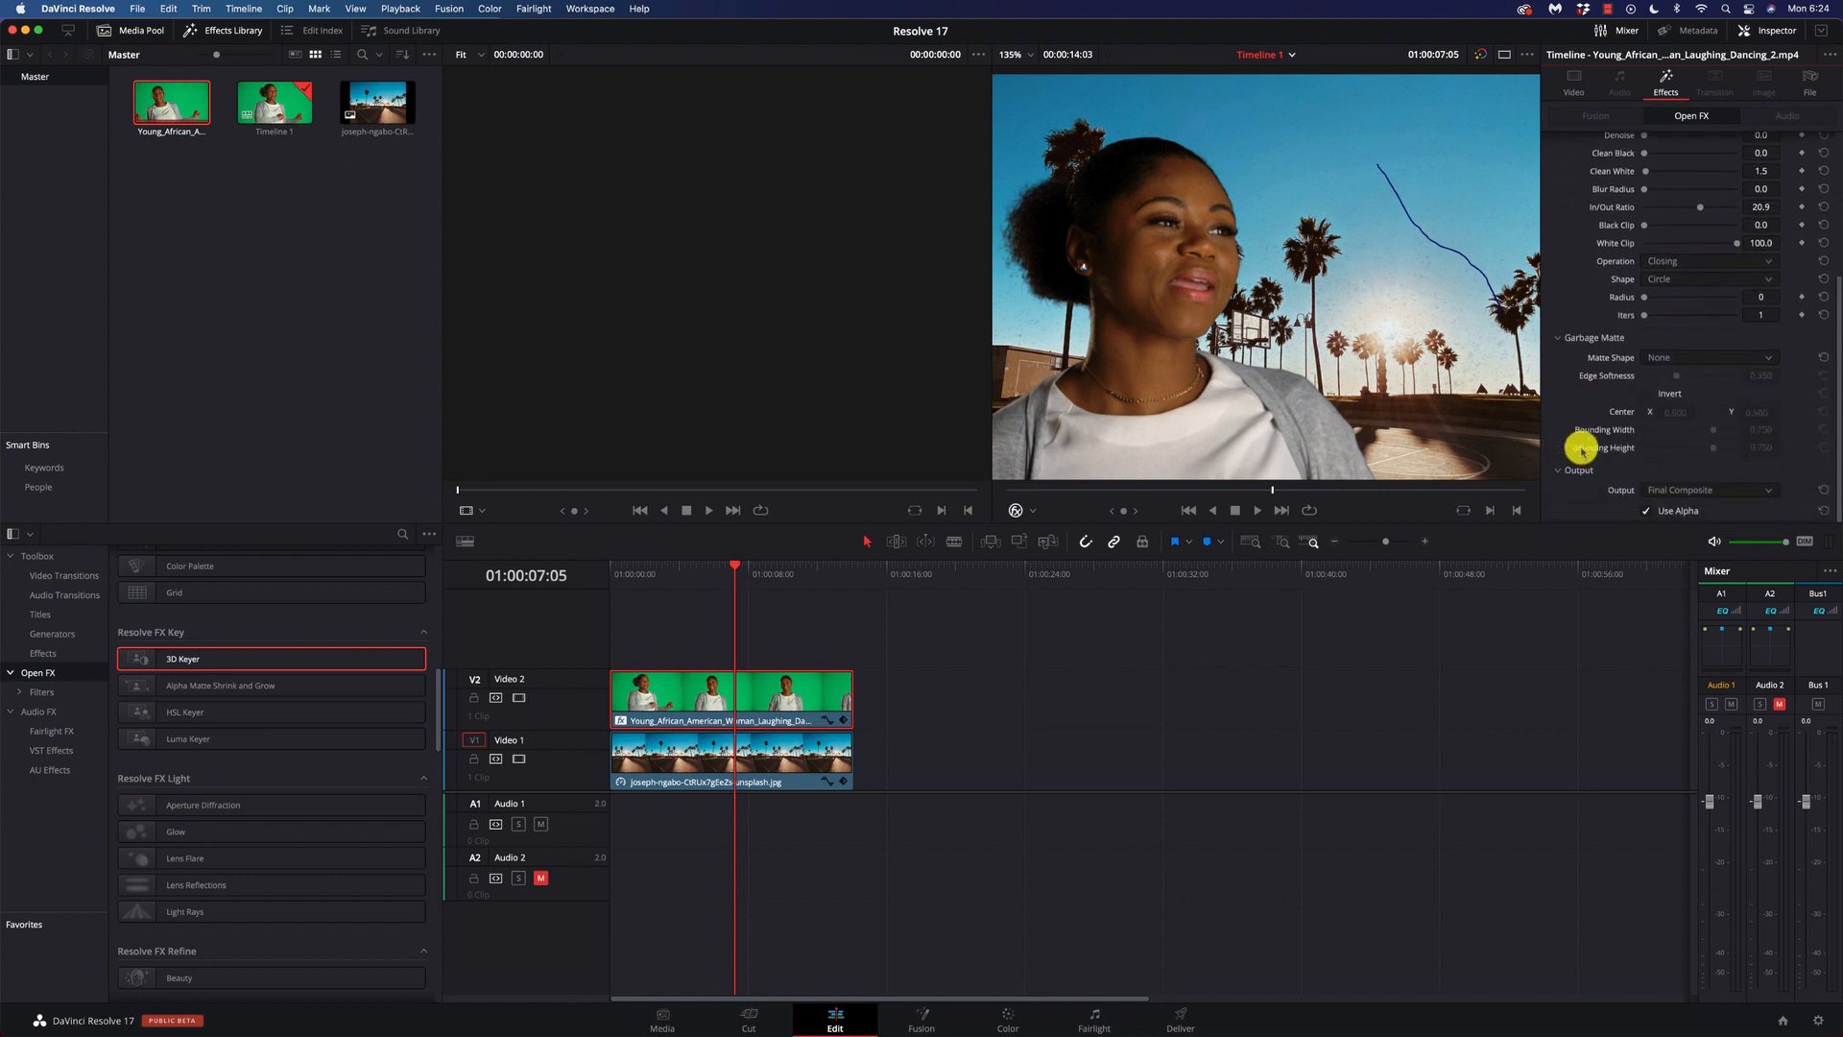
pyautogui.moveTo(1625, 402)
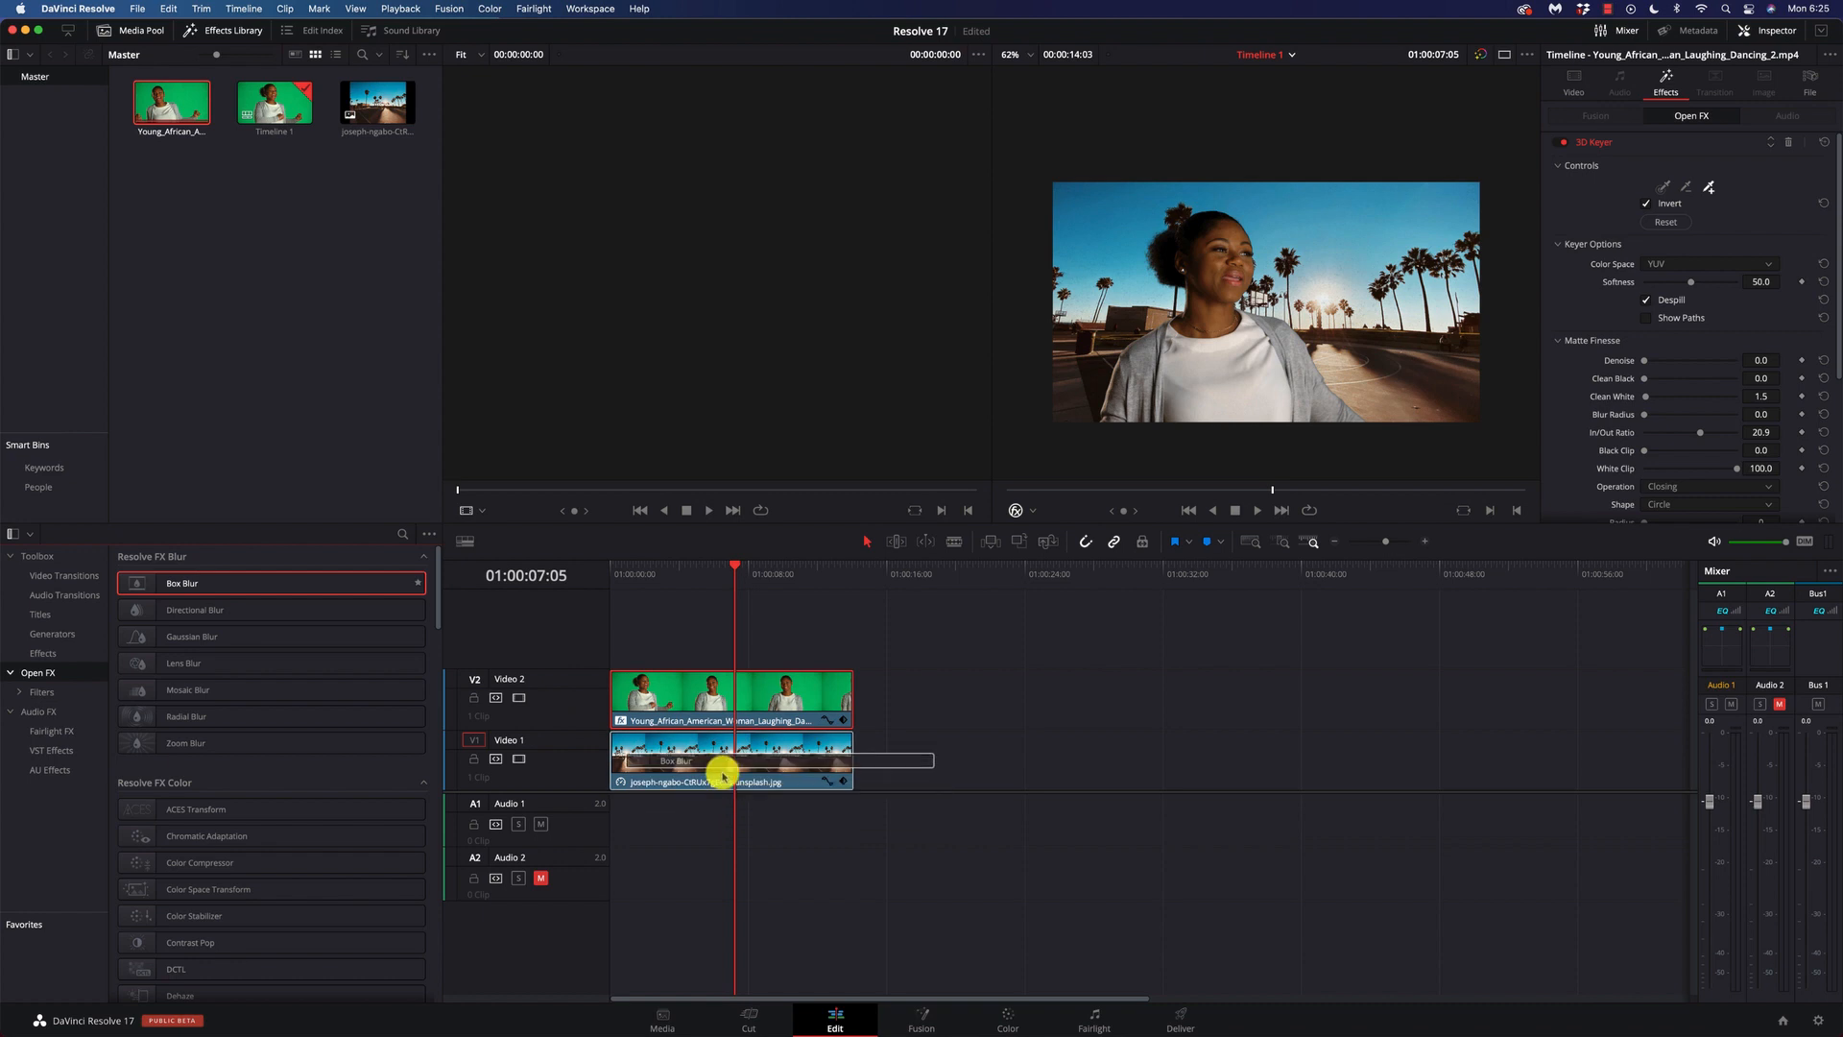
# Step: Select the Box-Blurred background image on Video 1 and play back the composite
pyautogui.click(729, 759)
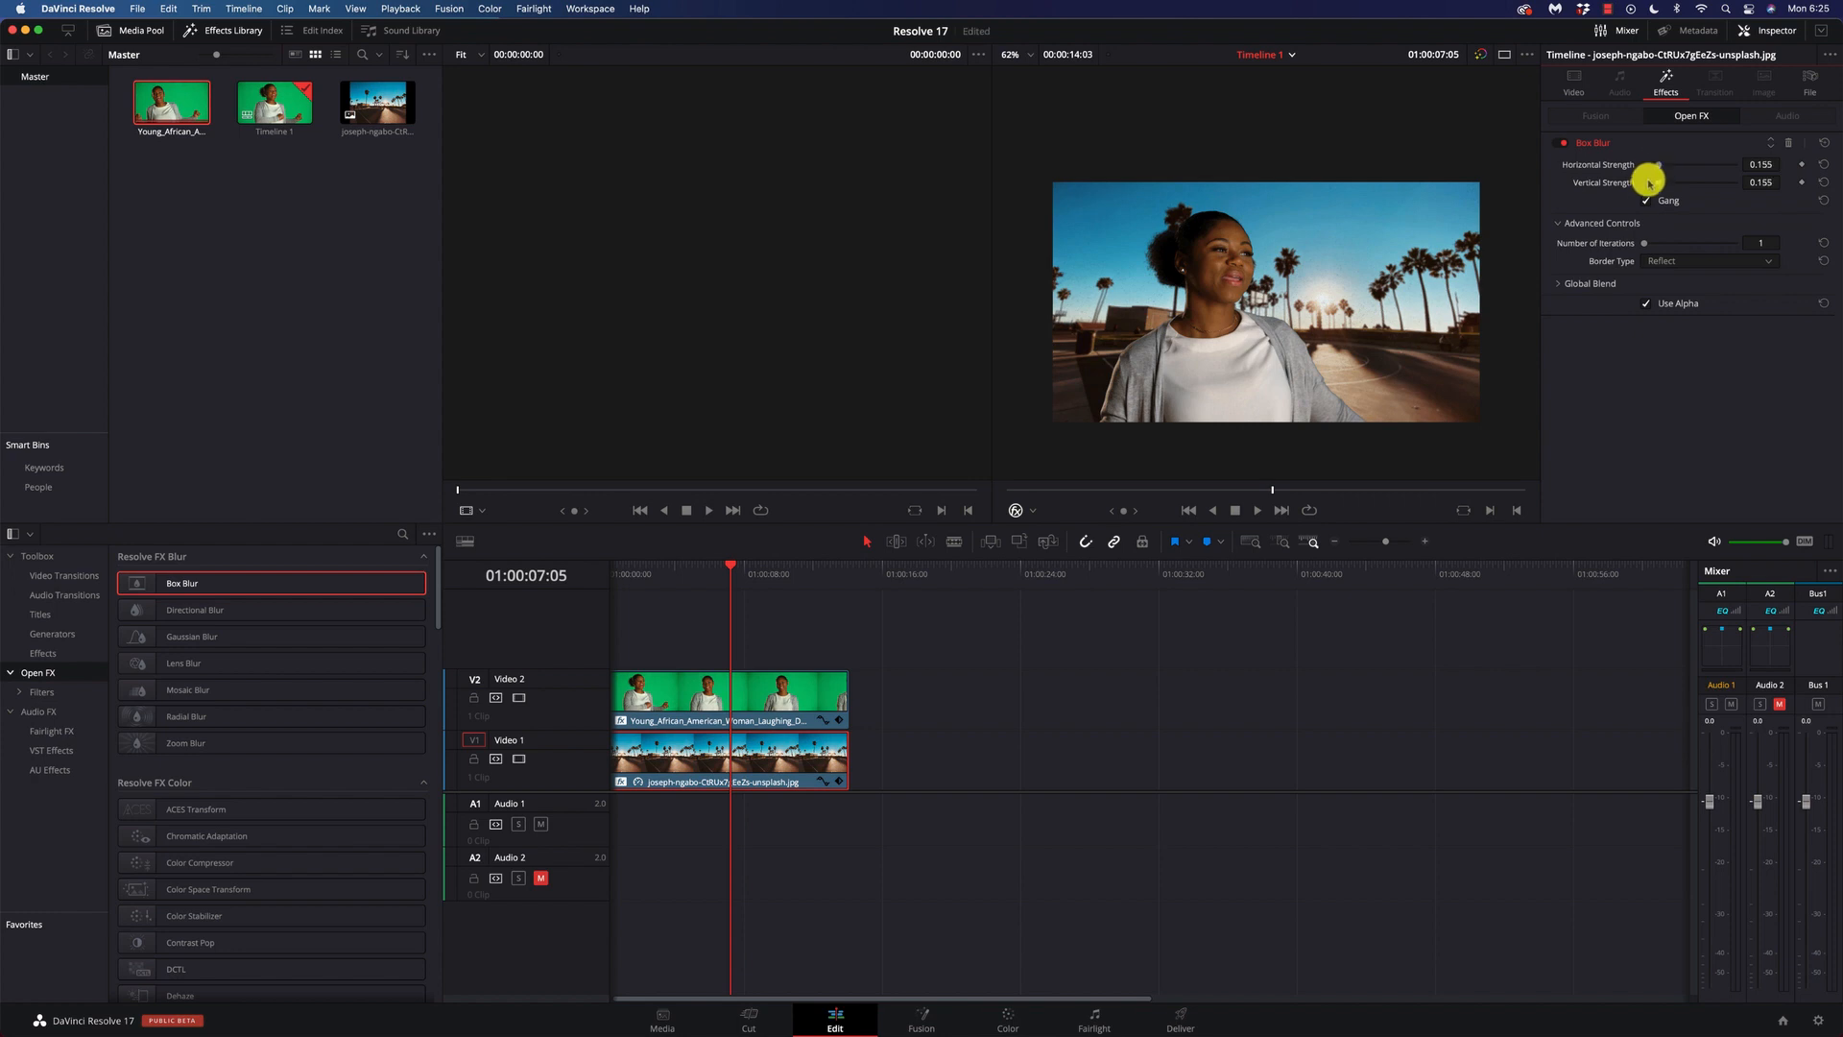
pyautogui.click(1256, 510)
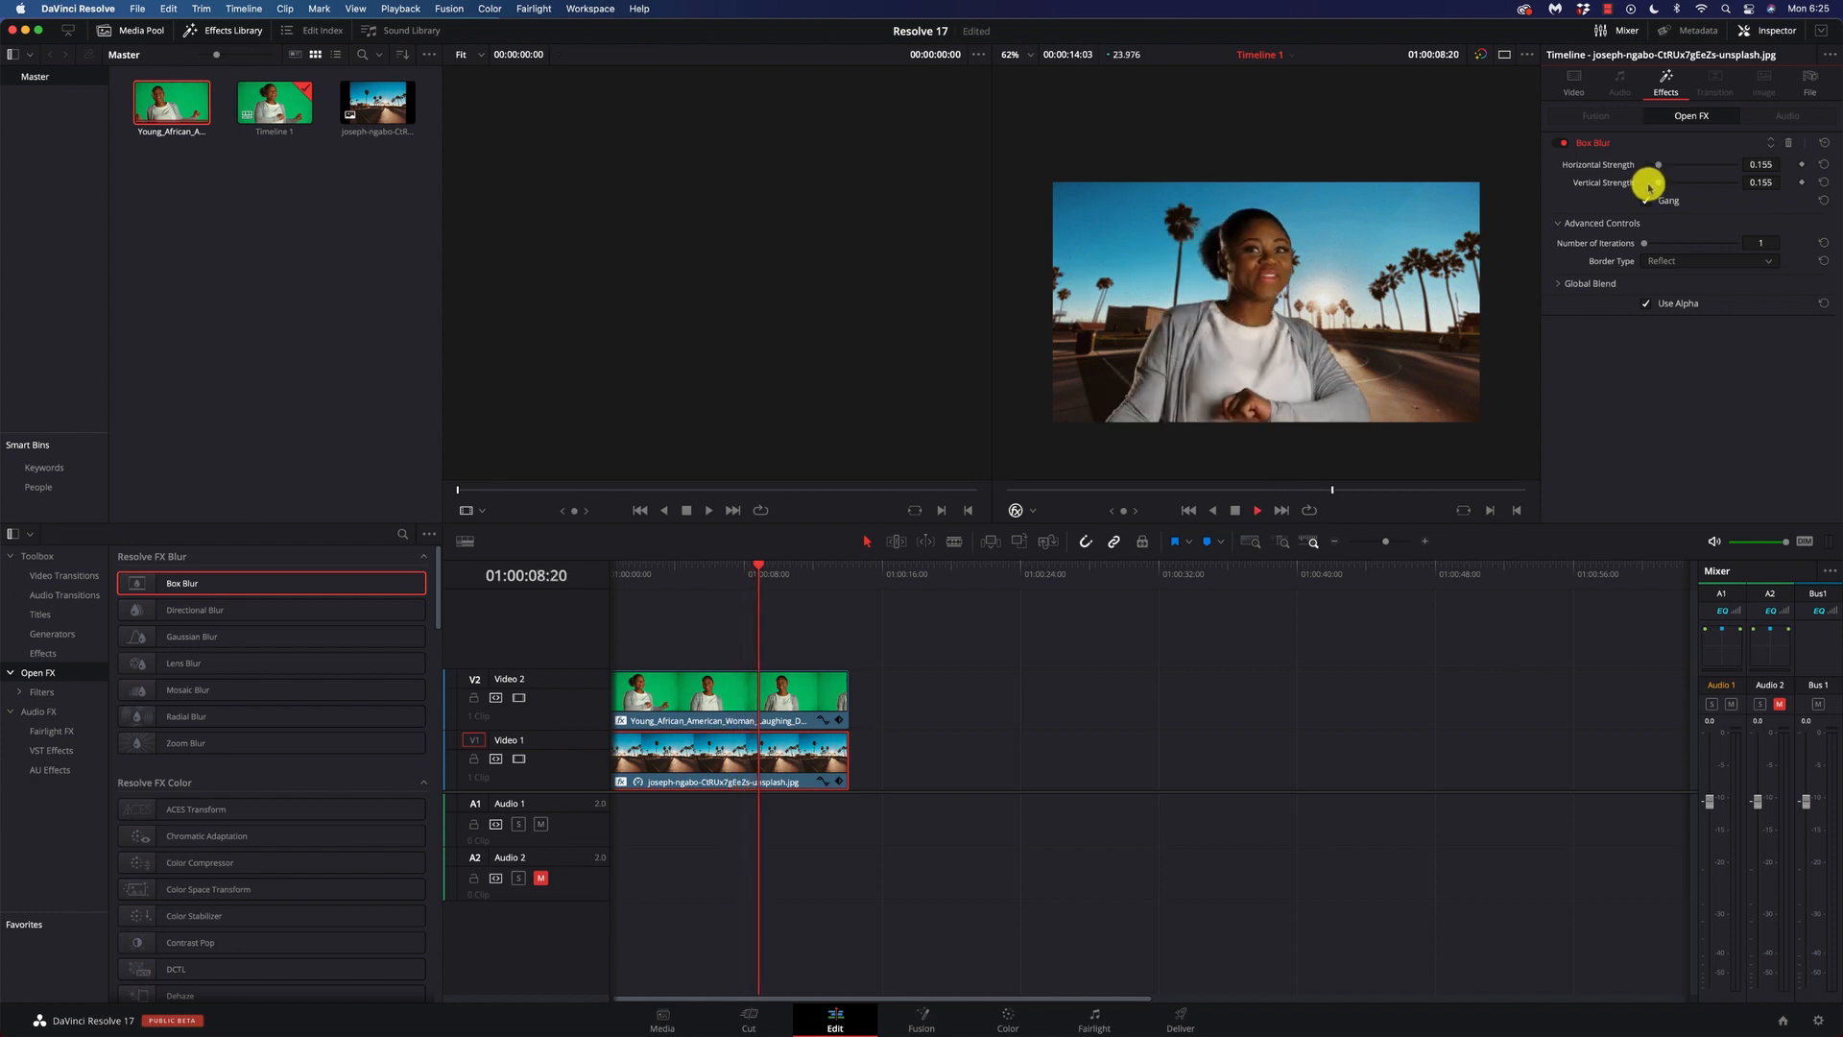